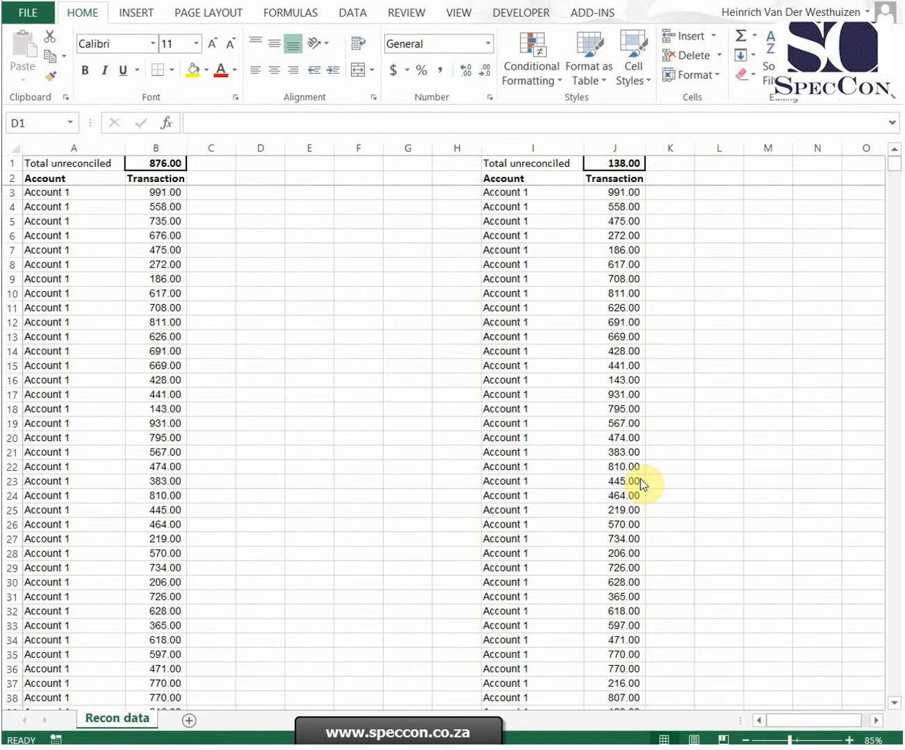
Inspect the List 1 and List 2 unreconciled total formulas
left_click(260, 164)
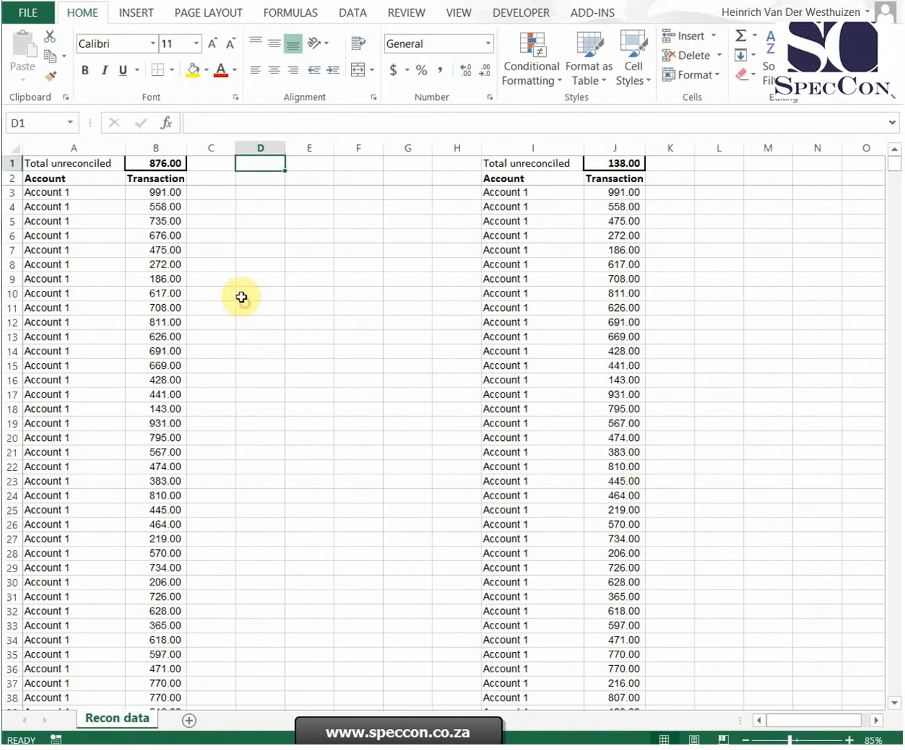
left_click(155, 162)
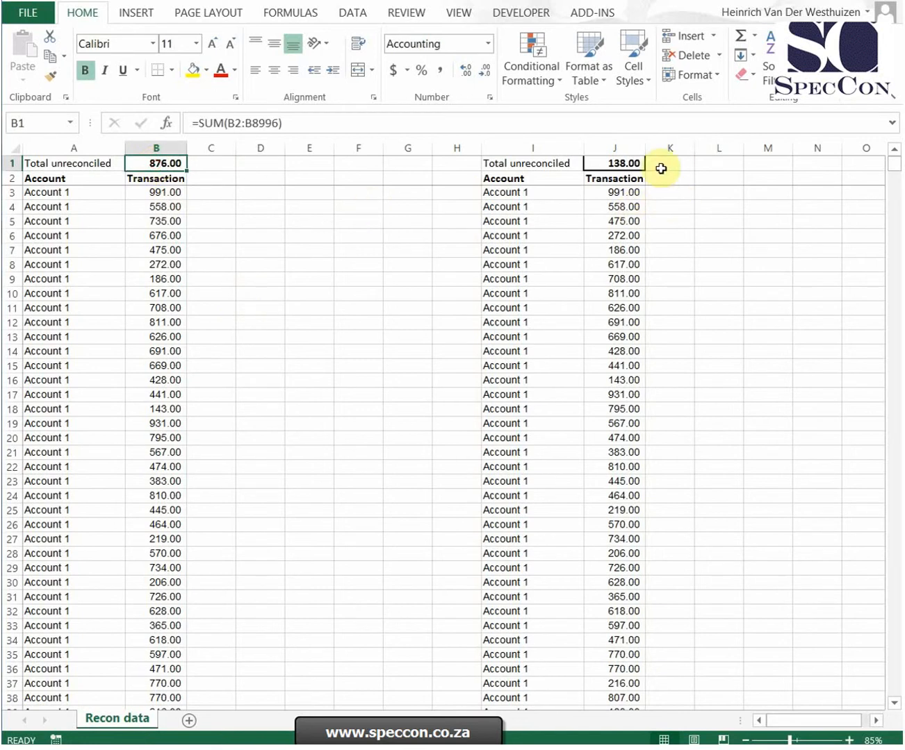
left_click(614, 163)
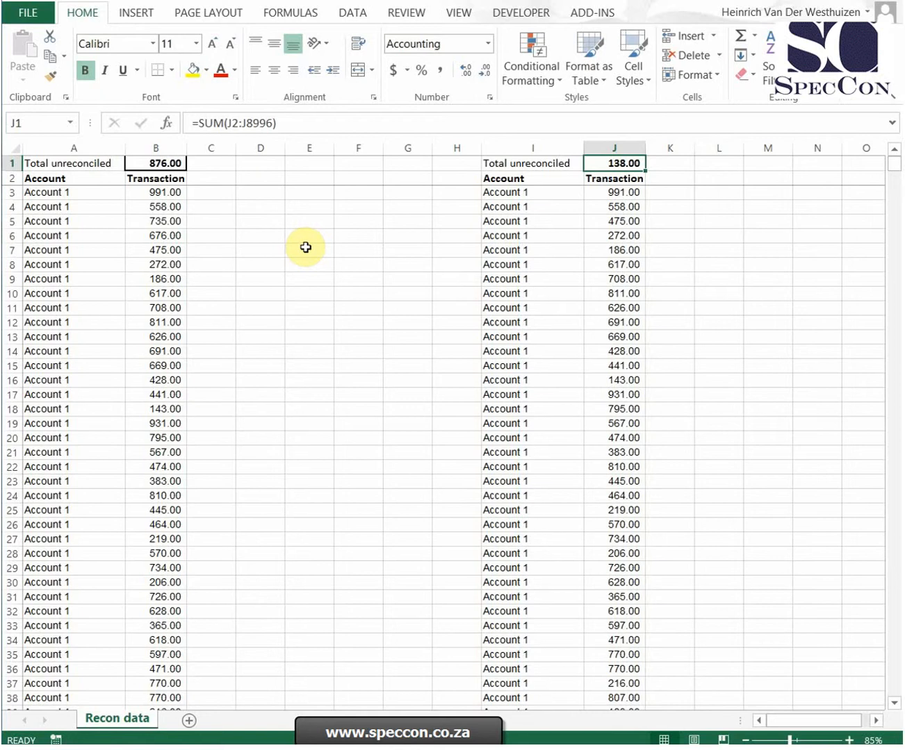
Move the second list to its own sheet, name the sheets List1 and List2, and add a blank sheet
left_click(308, 308)
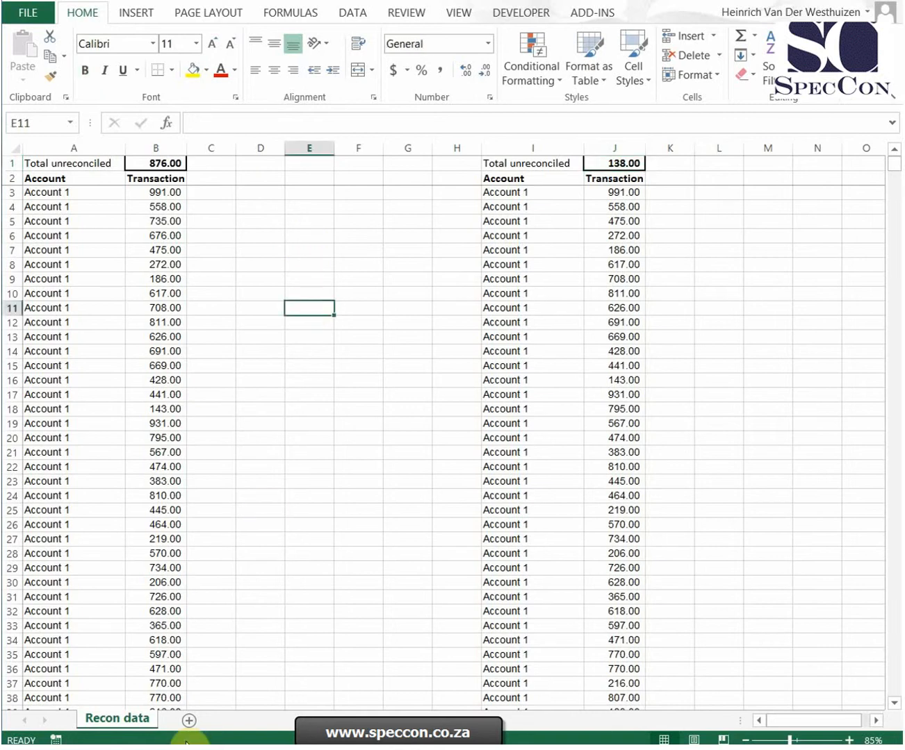
left_click(186, 718)
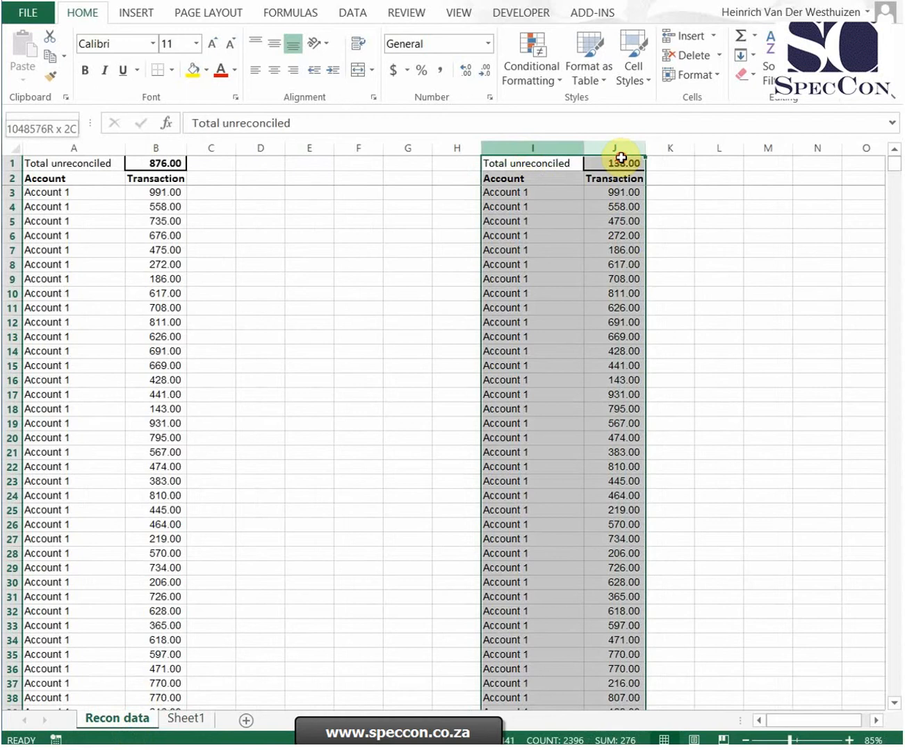
left_click(186, 718)
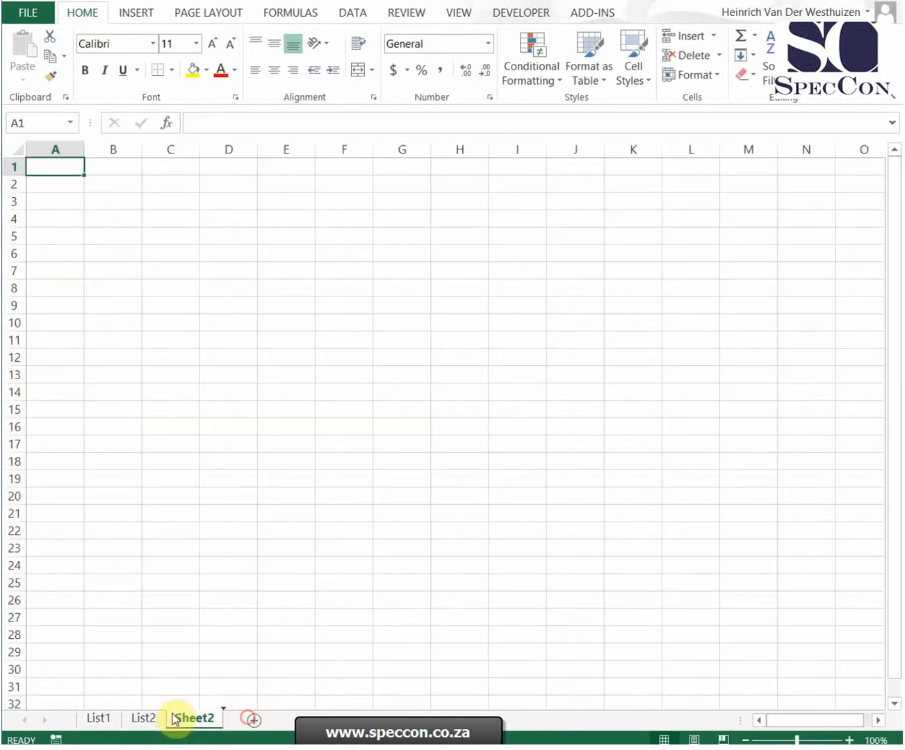
Rename the sheet Summary, link =List1!B1 and =List2!B1, and add Diff =B3-B2
double_click(195, 718)
type("Summary")
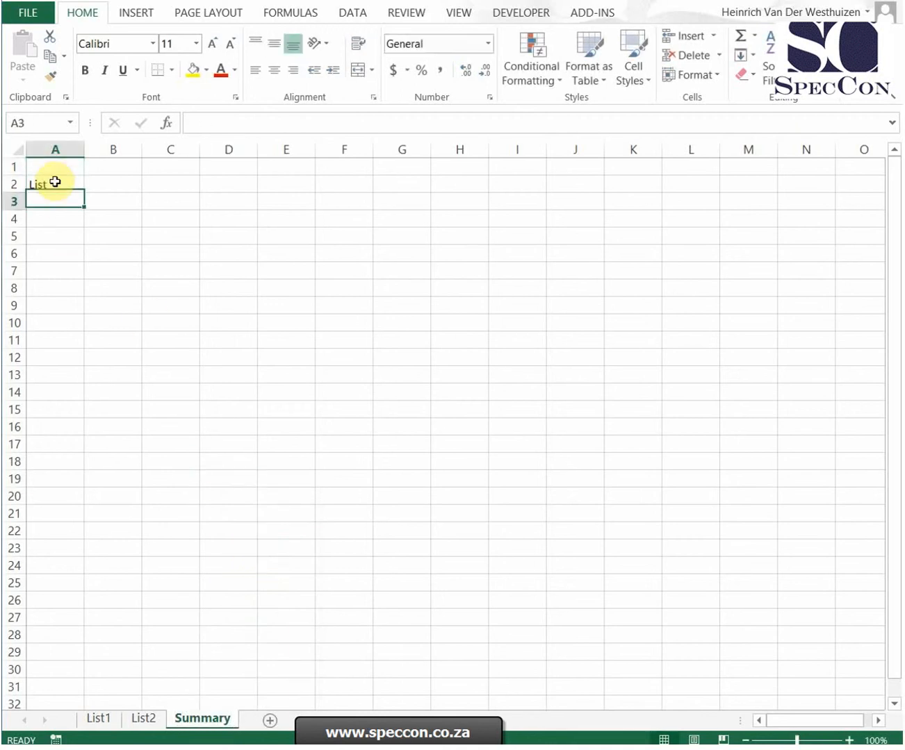
double_click(55, 184)
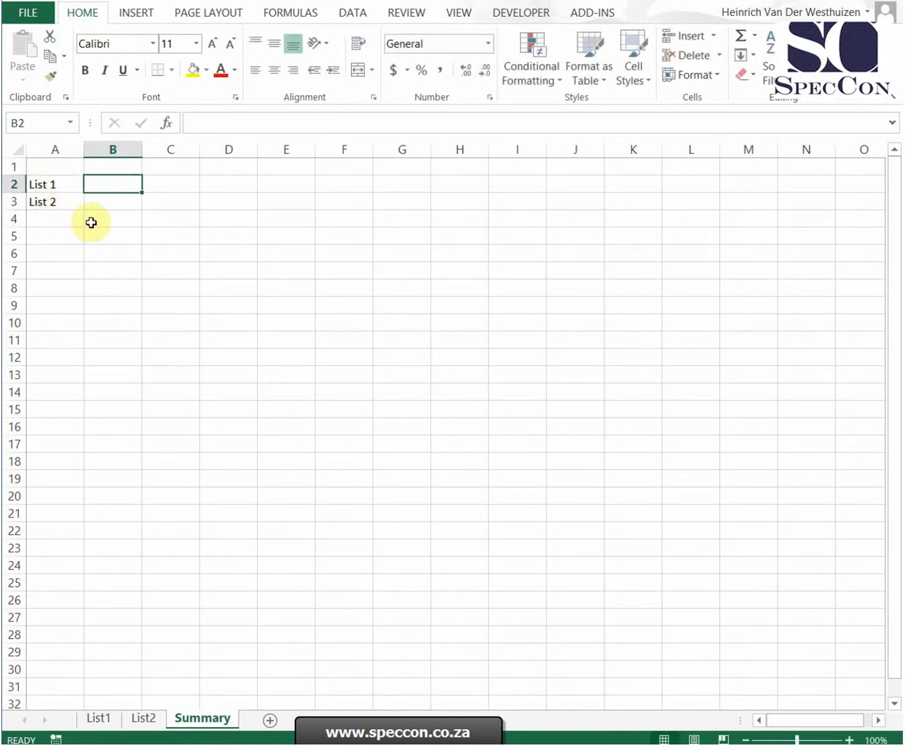
left_click(98, 718)
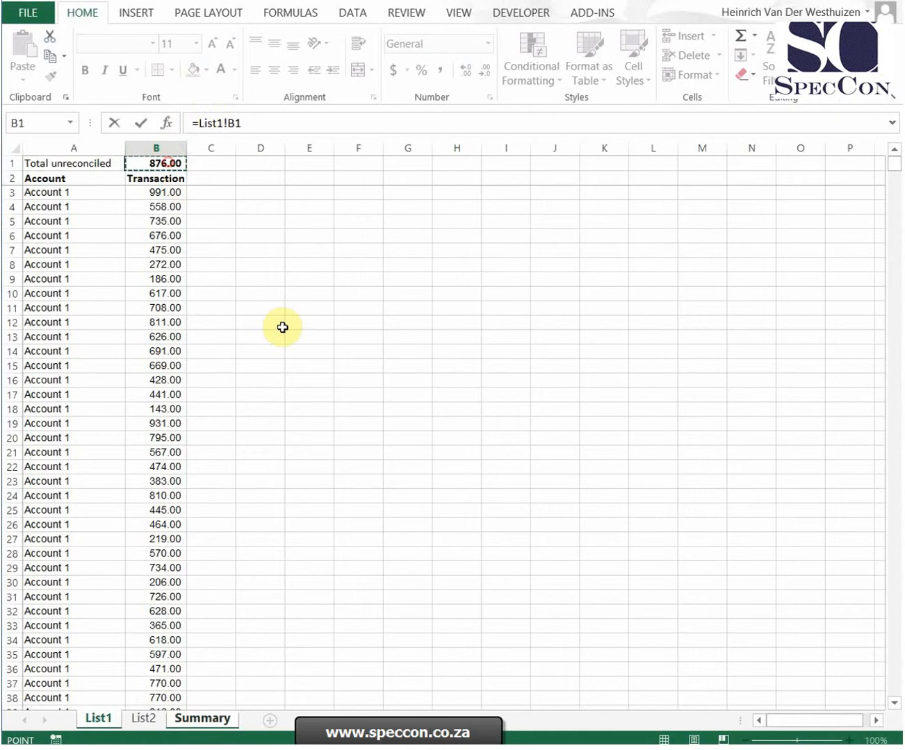
left_click(142, 719)
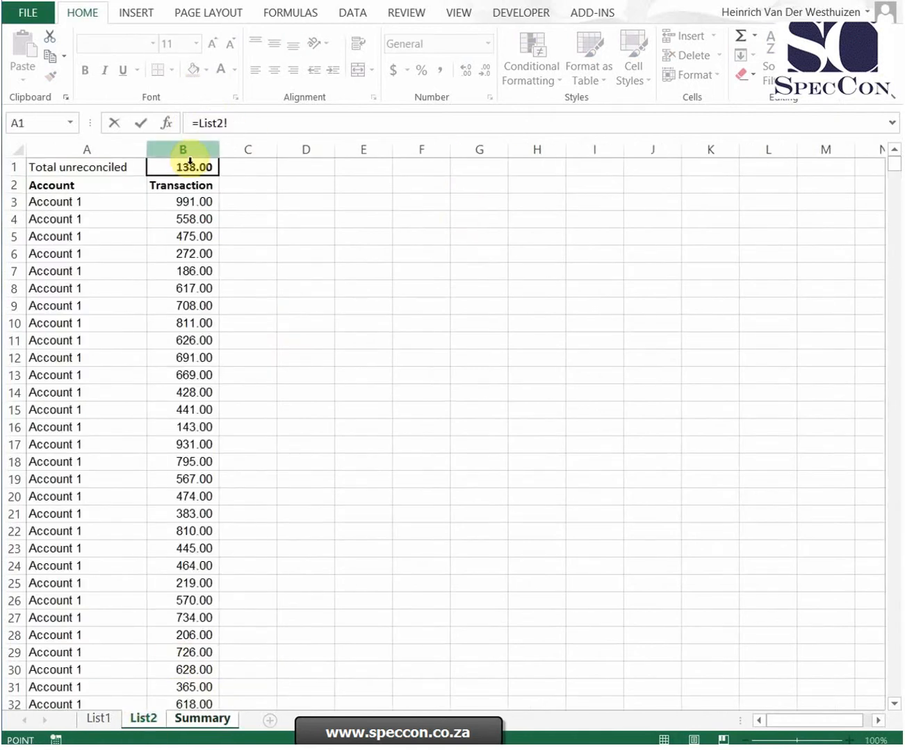
left_click(202, 718)
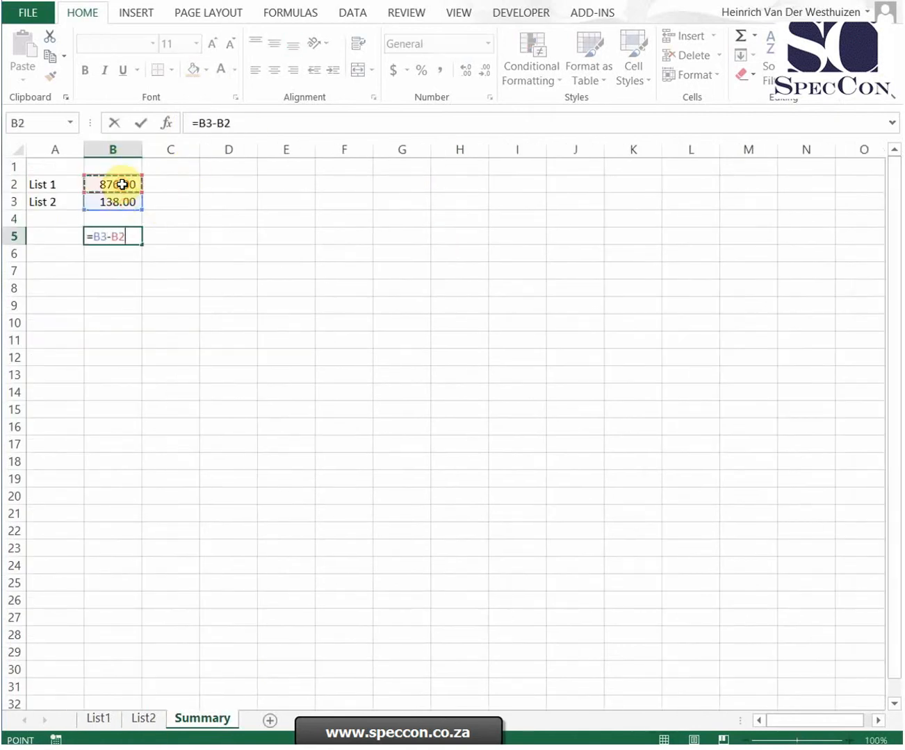
key("Return")
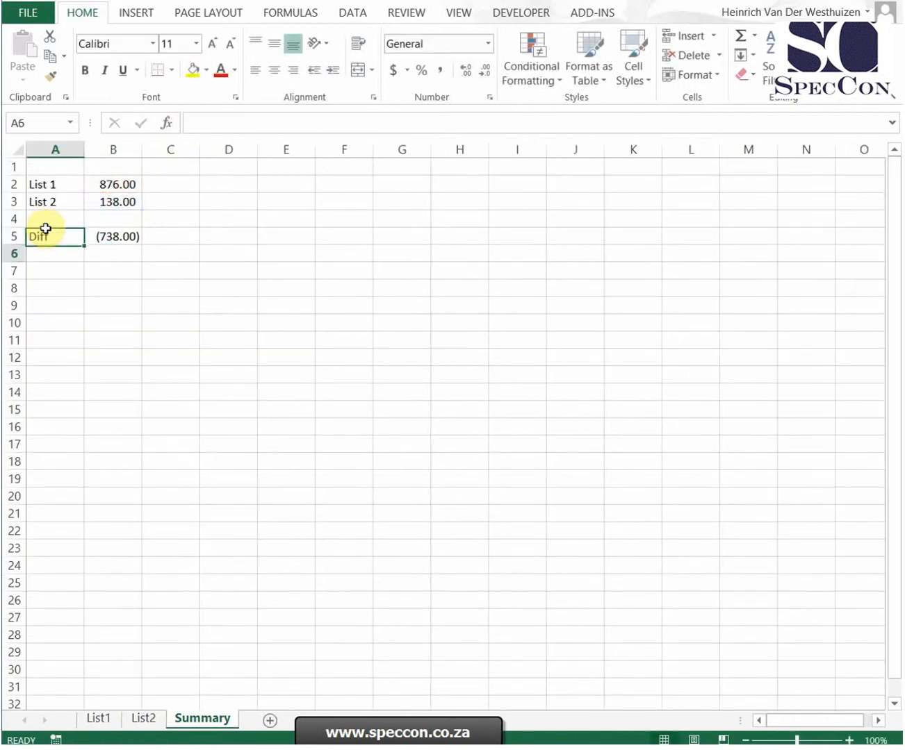
Make the Diff figure (738.00) bold with a bottom double border
left_click(113, 236)
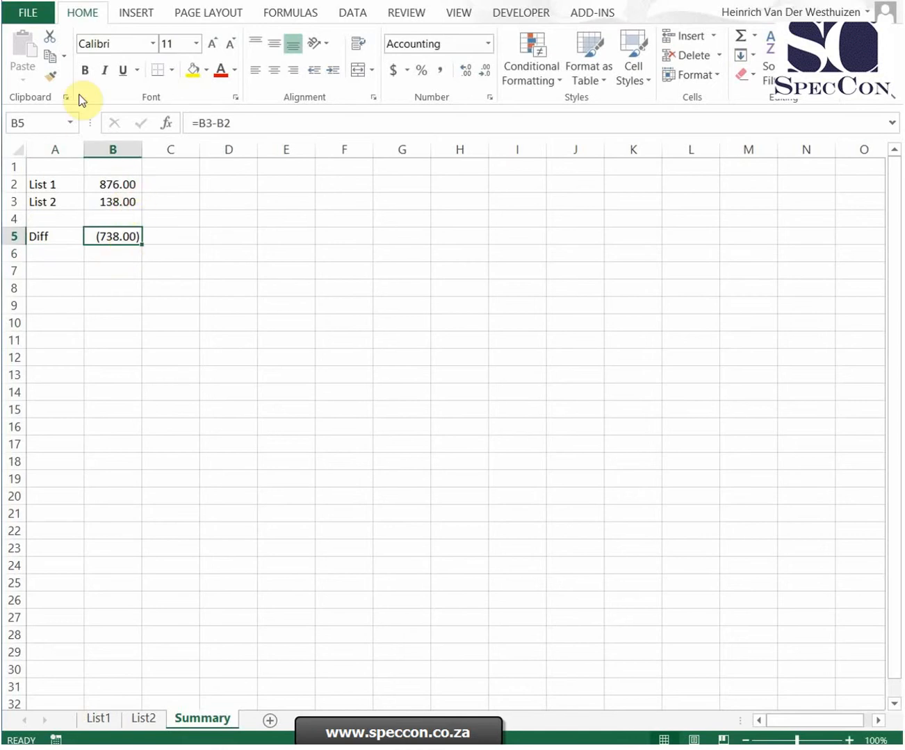
left_click(168, 70)
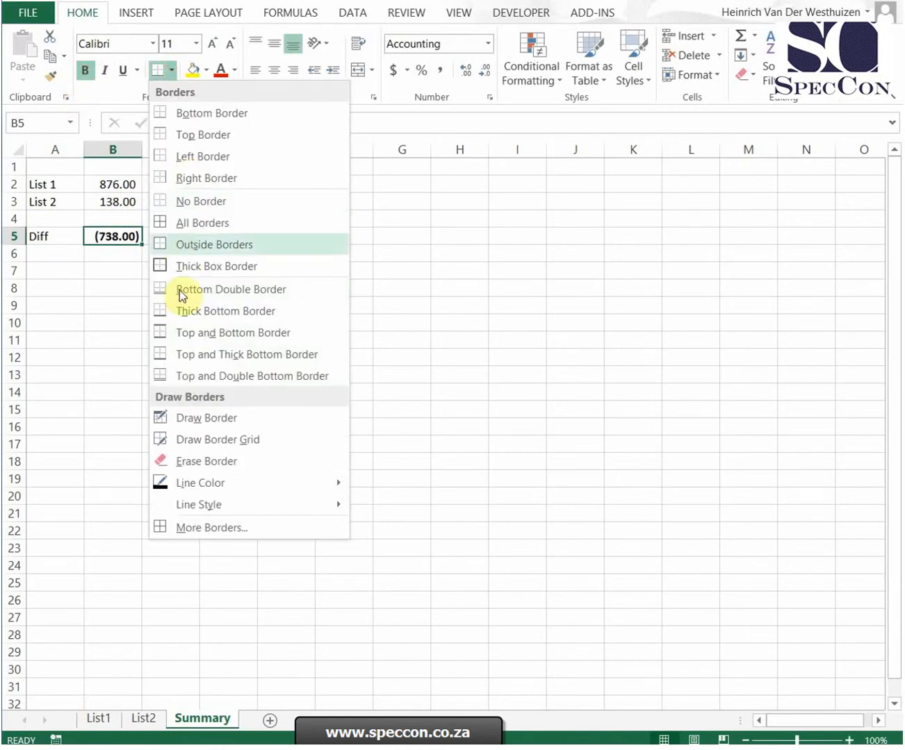
left_click(56, 270)
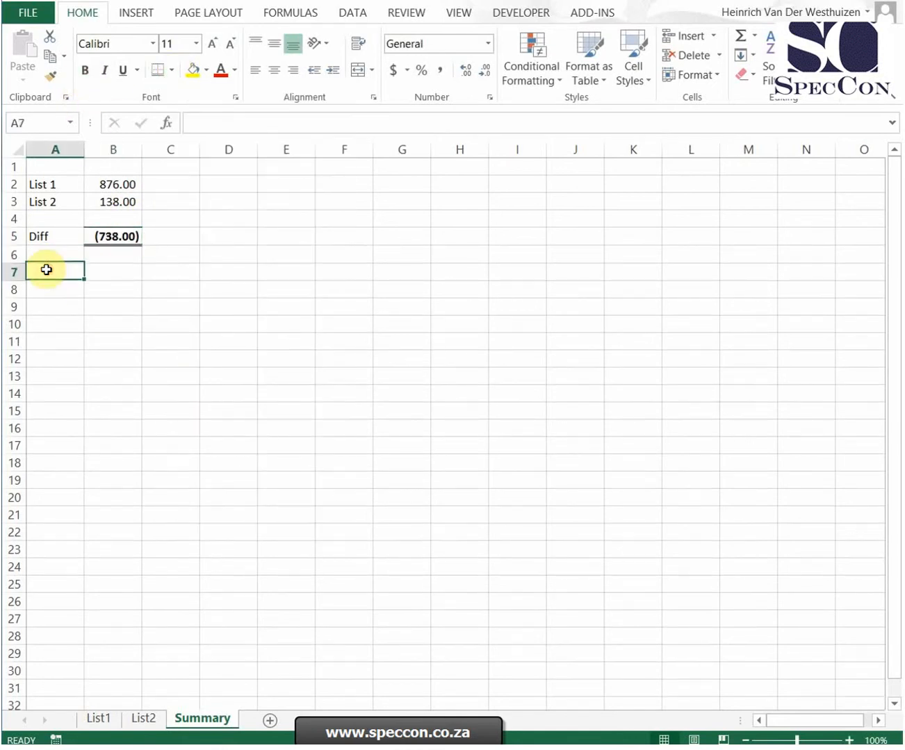
Add 'List 1 diff' and 'List 2 diff' rows totalled by =SUM(B7:B9) in B10
type("List 1 diff")
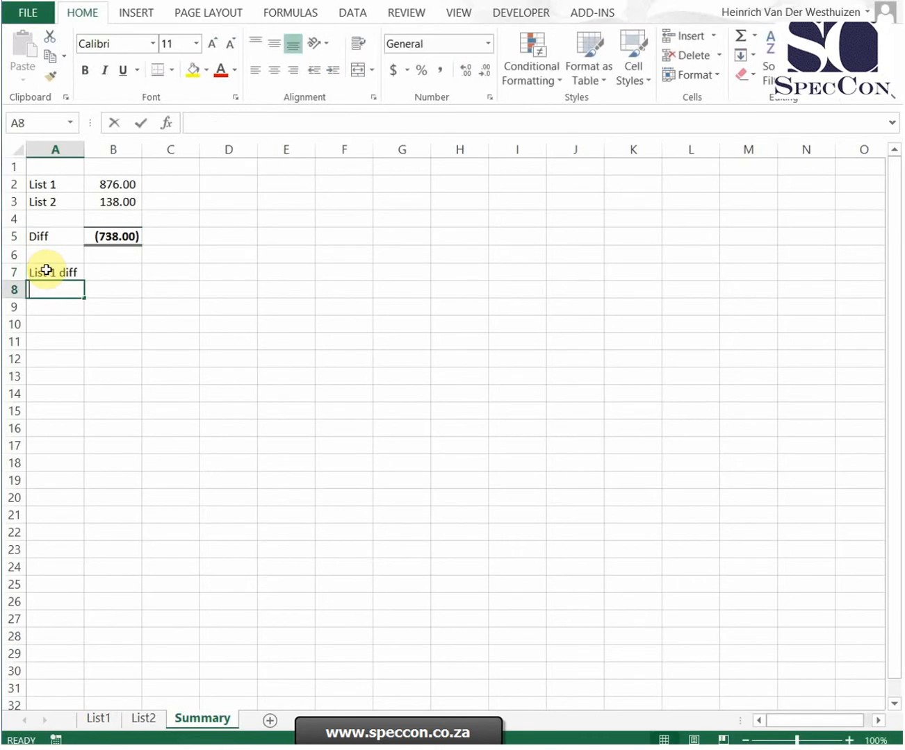
type("List 1 diff")
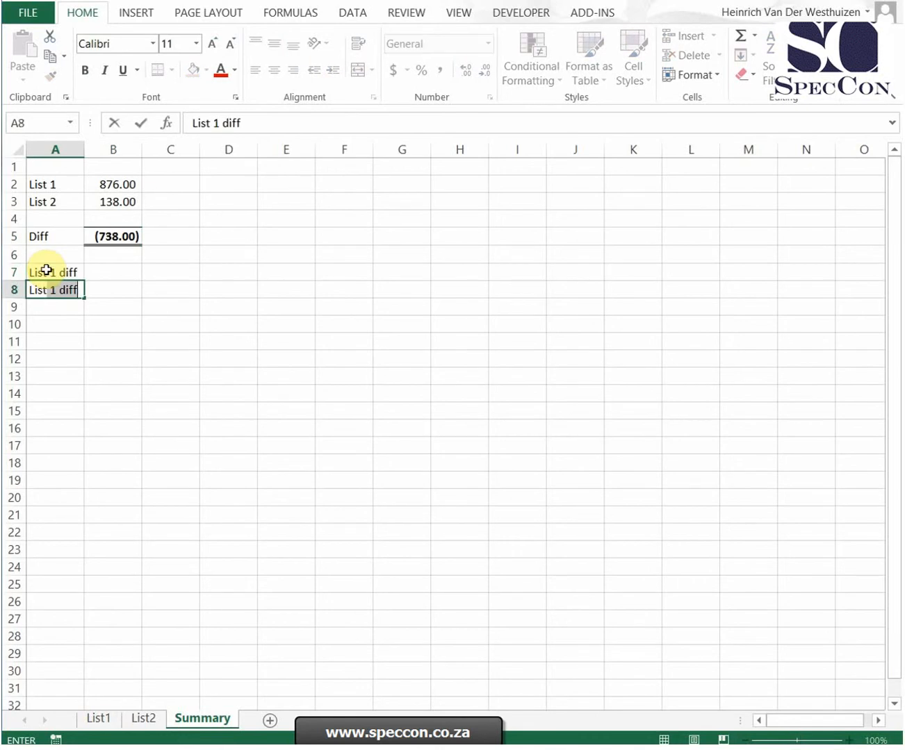
type("List 2 diff")
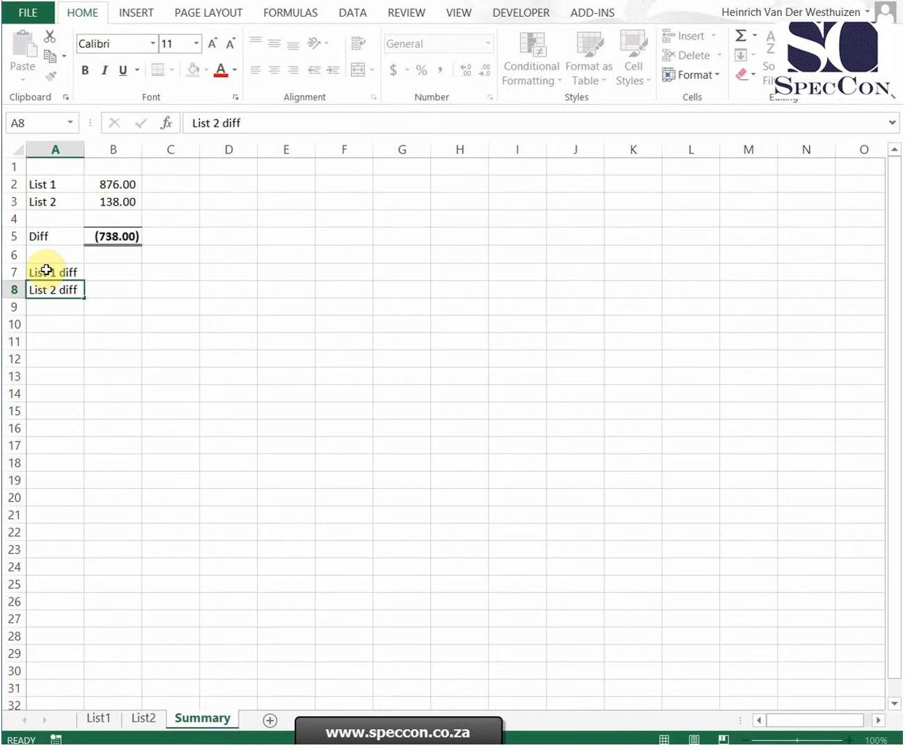
left_click(111, 323)
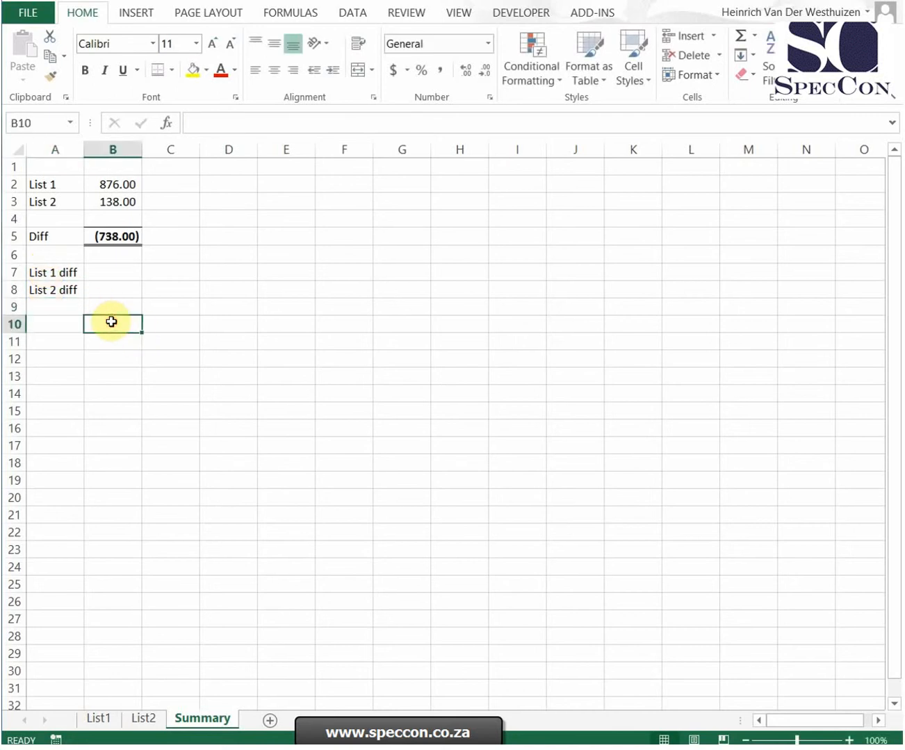
type("=sum(")
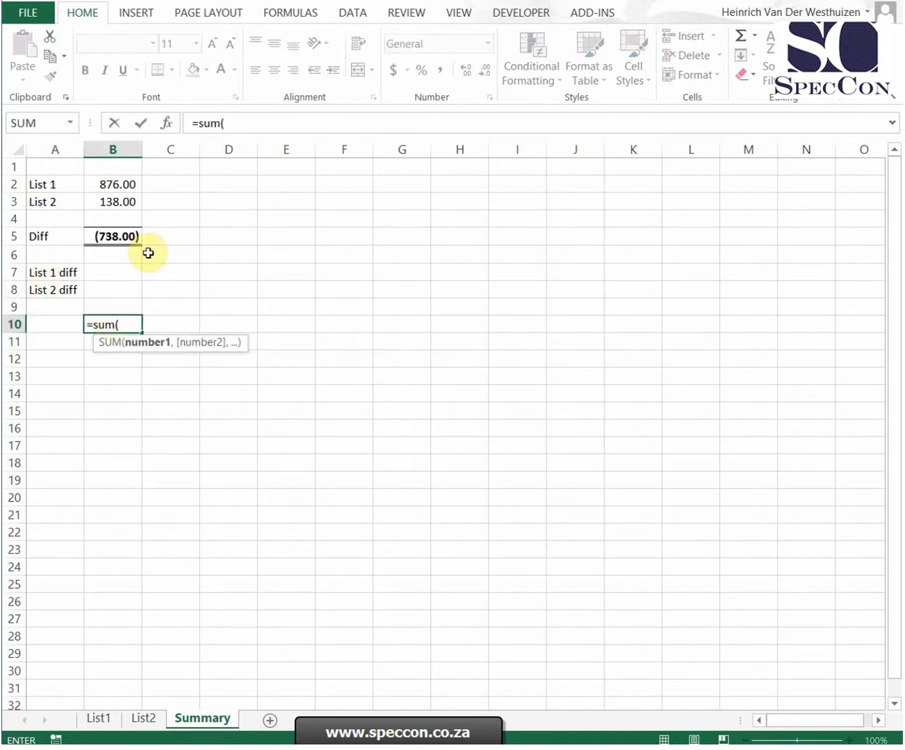
left_click_drag(113, 272, 113, 306)
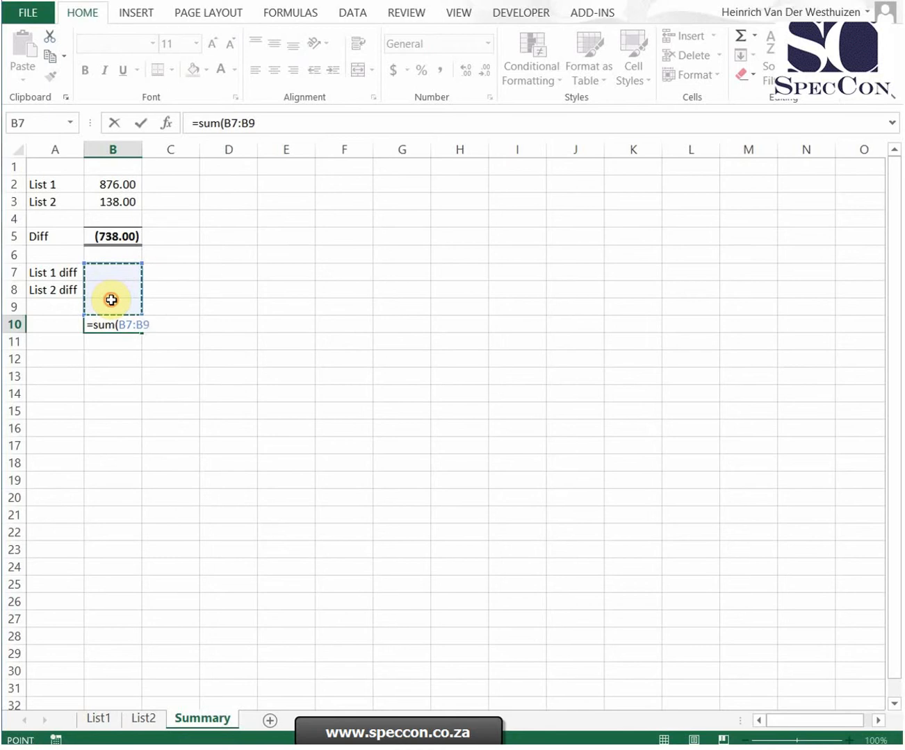
key("Return")
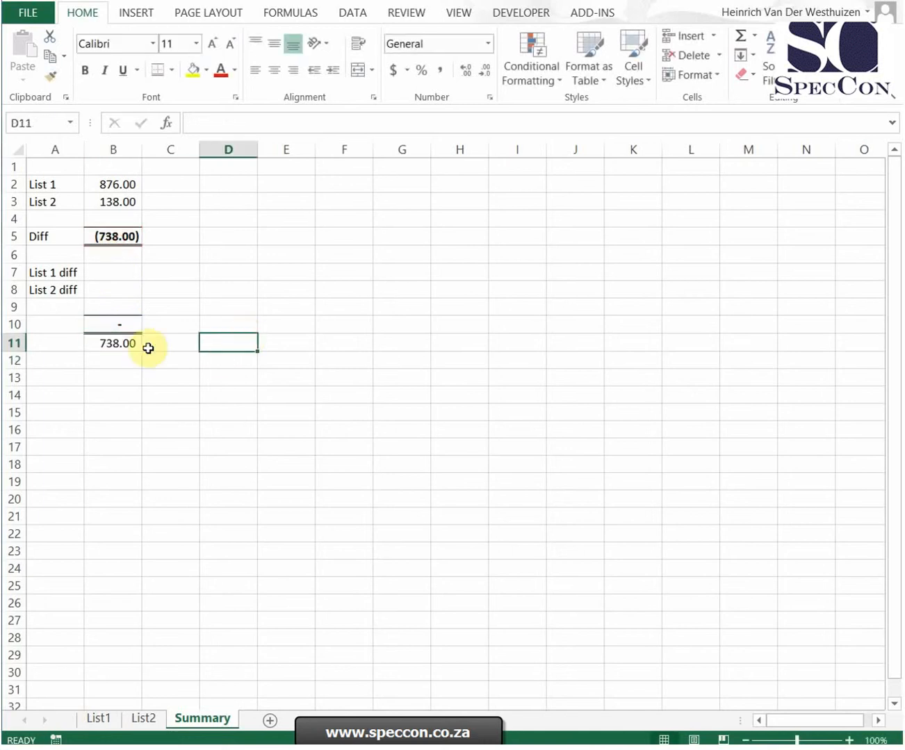
Highlight the 738.00 check figure in B11 yellow
left_click(114, 342)
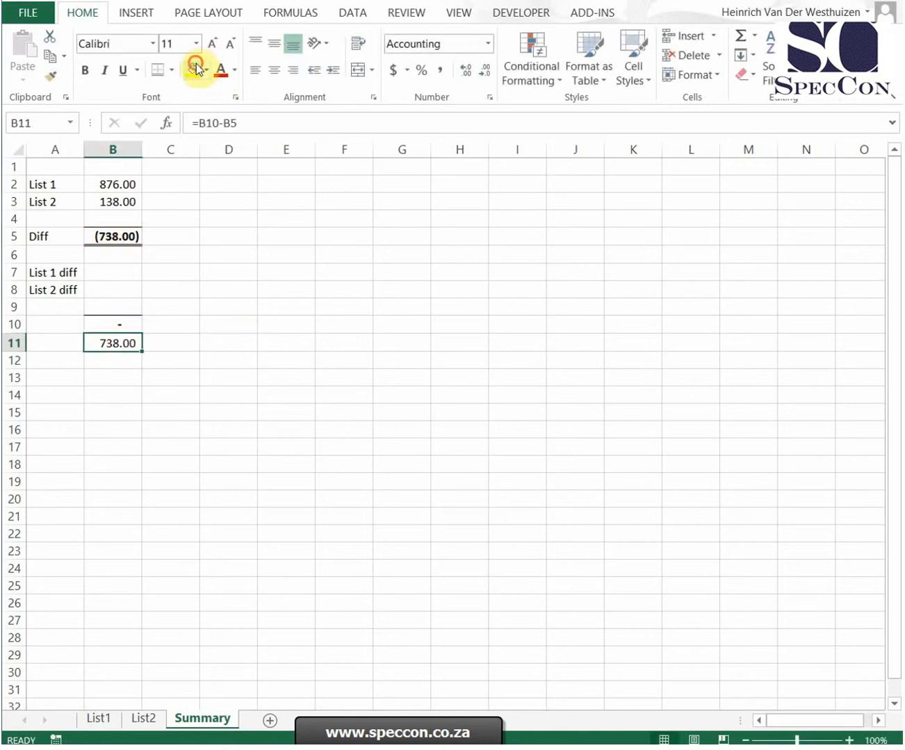
left_click(191, 69)
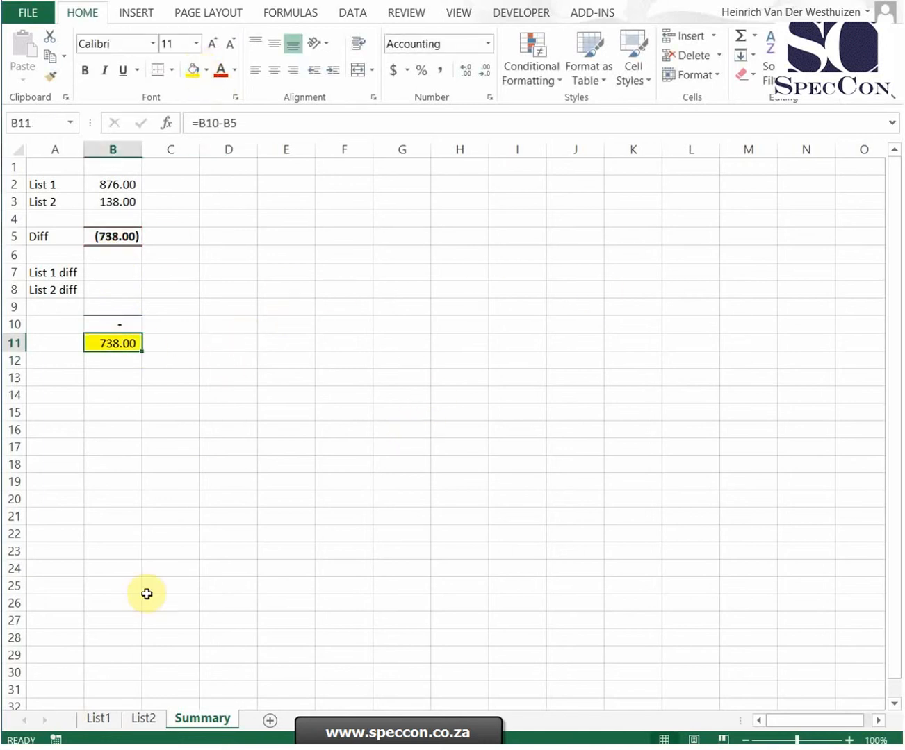
left_click(98, 718)
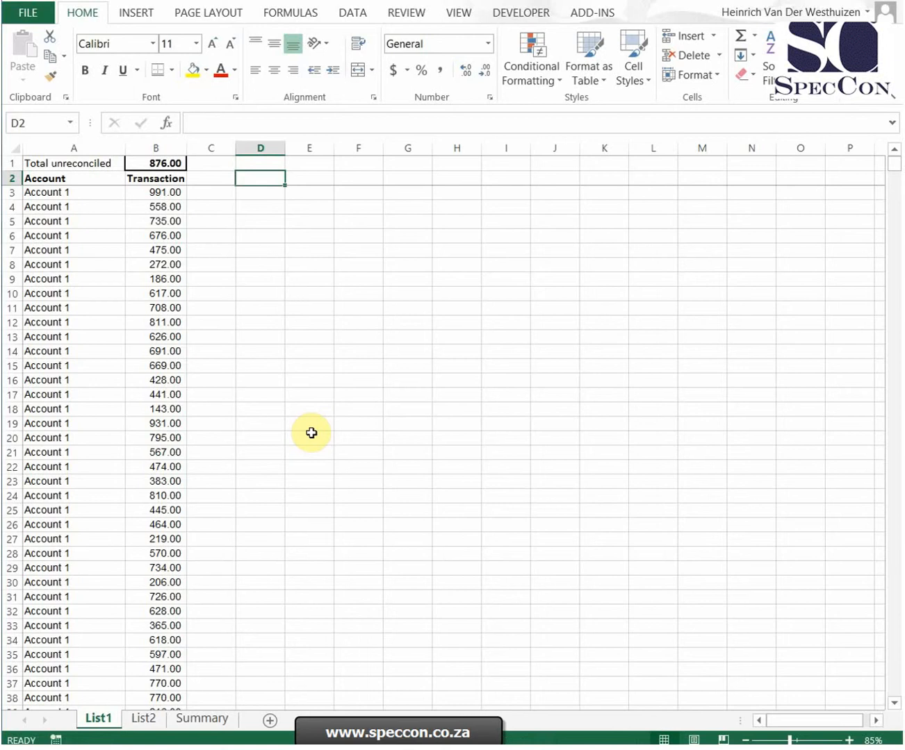
Fill =COUNTIF($B$2:B3,B3) down column C and confirm the repeated 770.00 counts 2
left_click(210, 178)
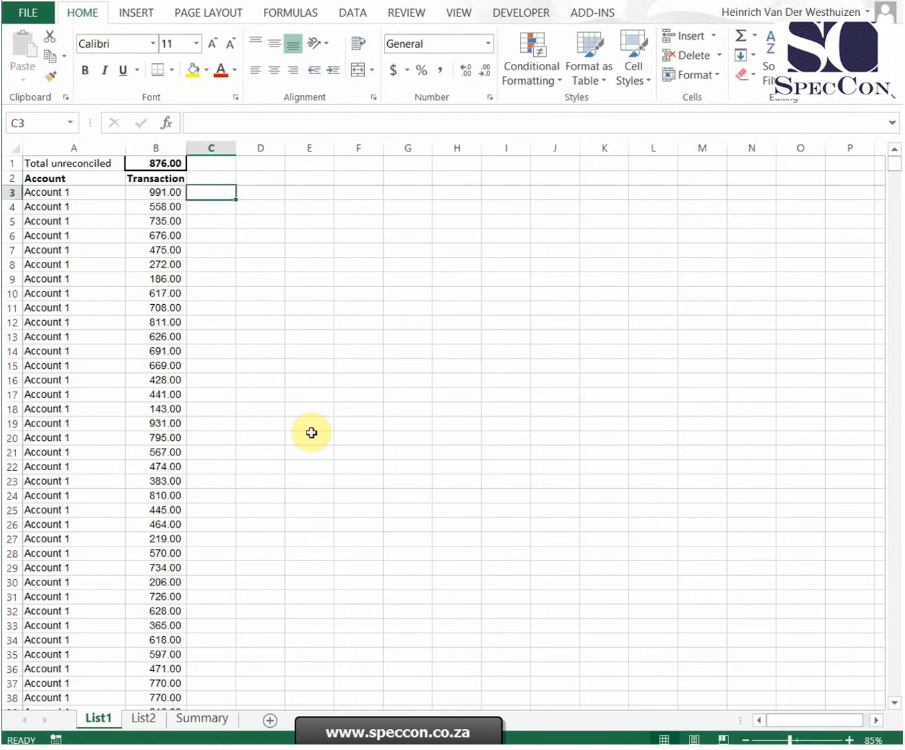
type("=countf")
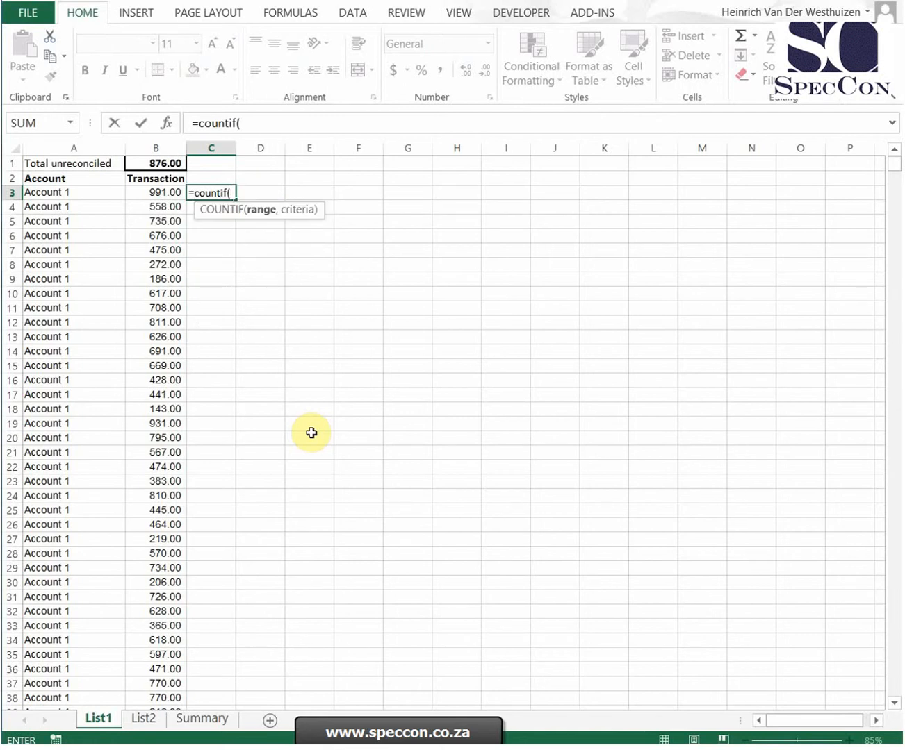
left_click_drag(156, 178, 155, 192)
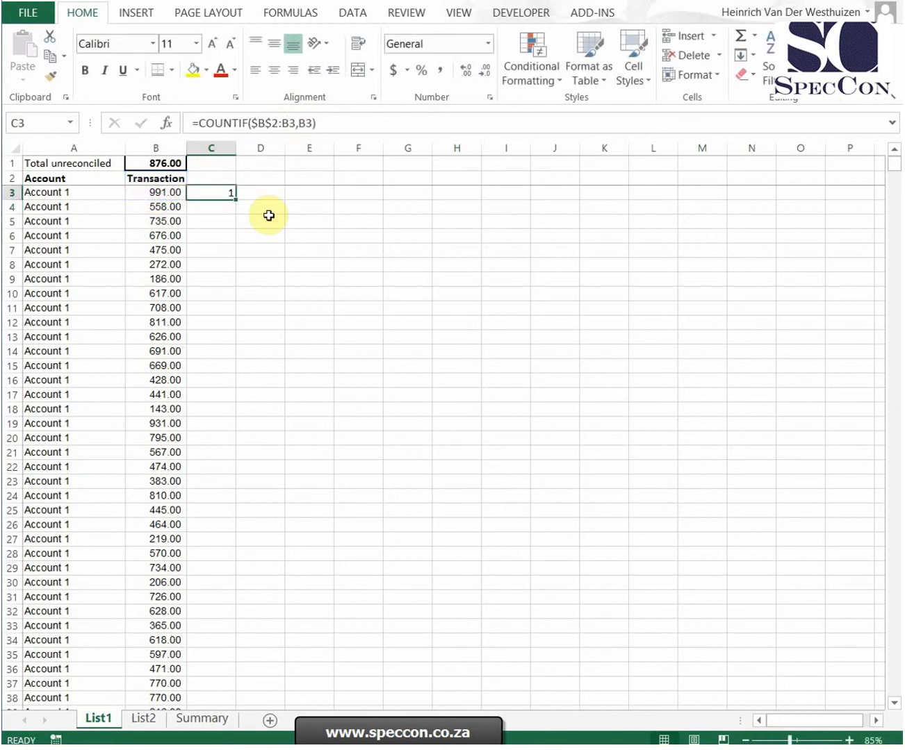
mouse_move(235, 202)
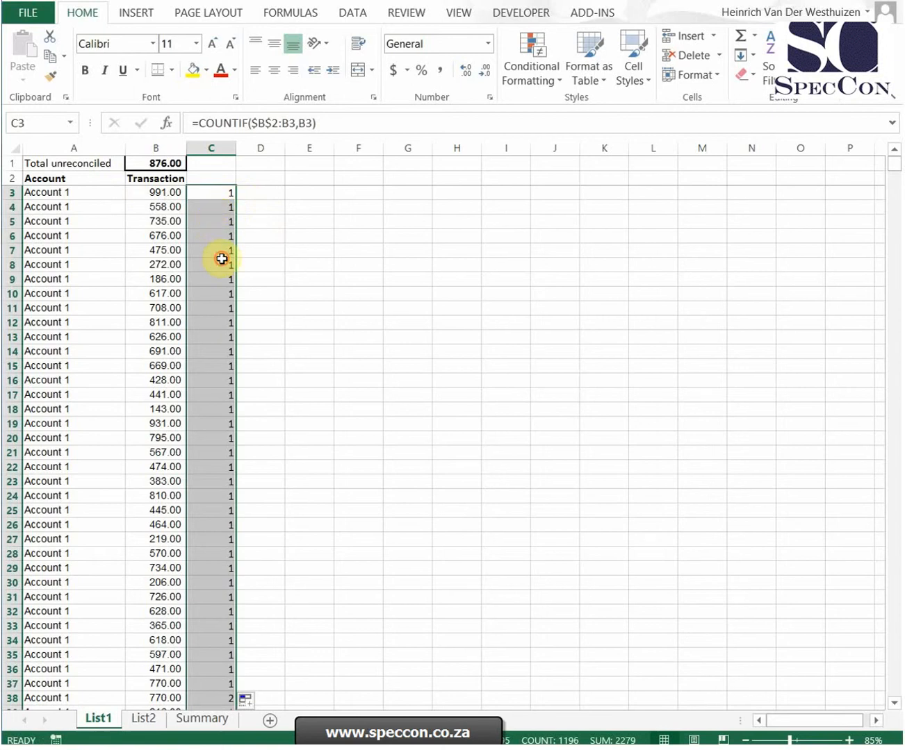
left_click(211, 265)
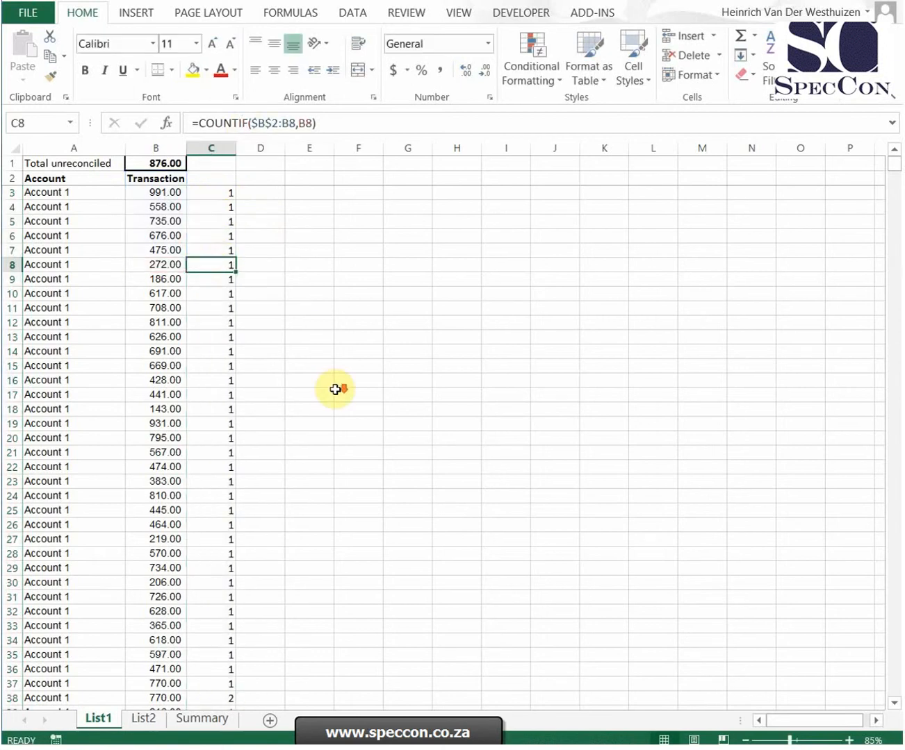
scroll("down", 3)
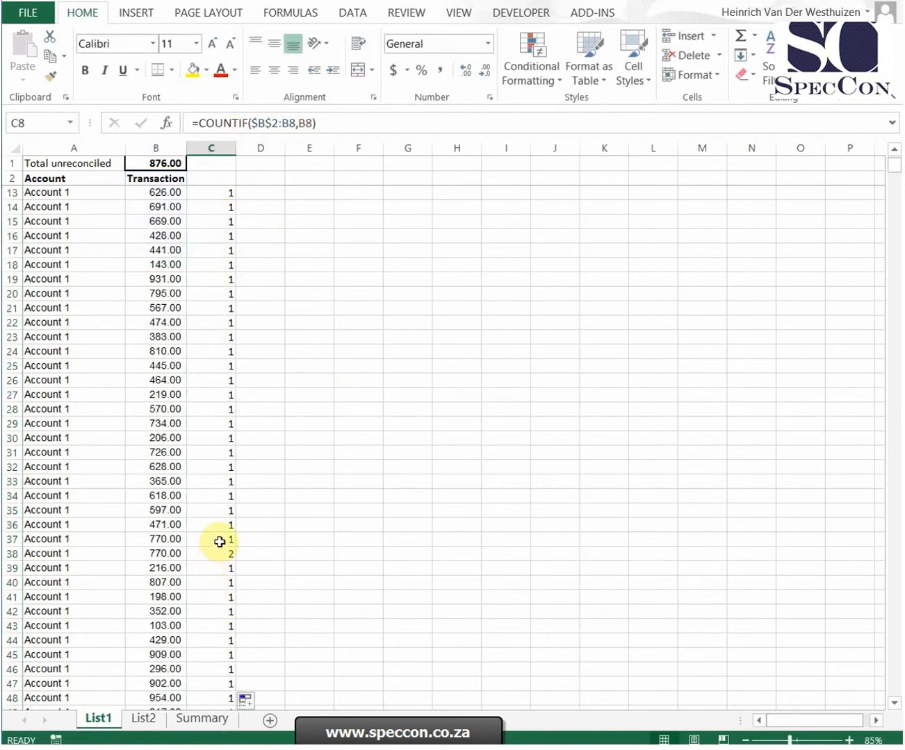
left_click(211, 553)
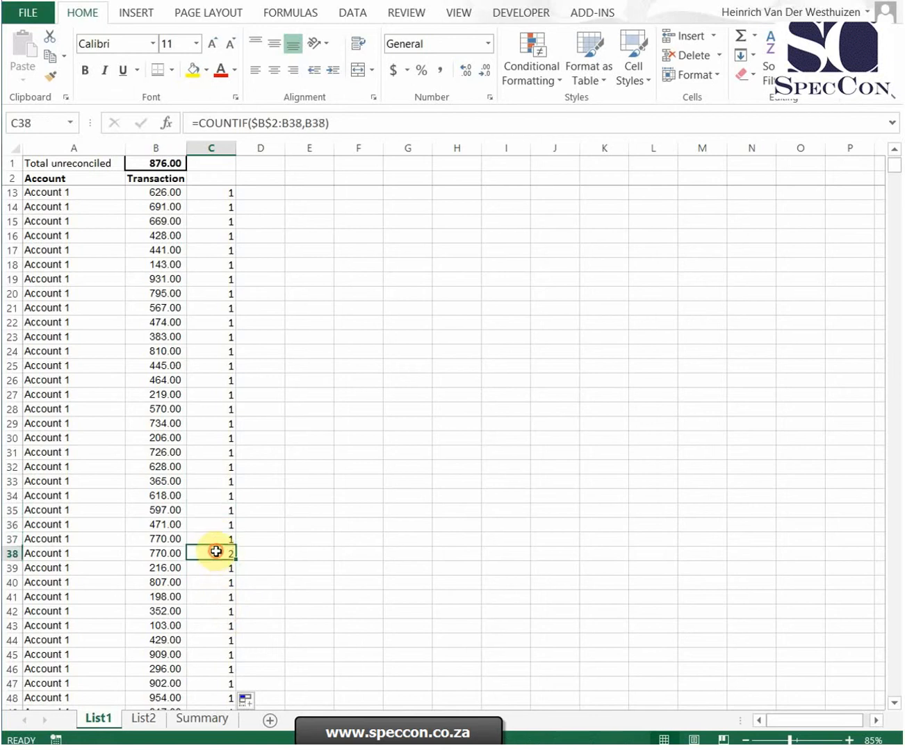
left_click(260, 182)
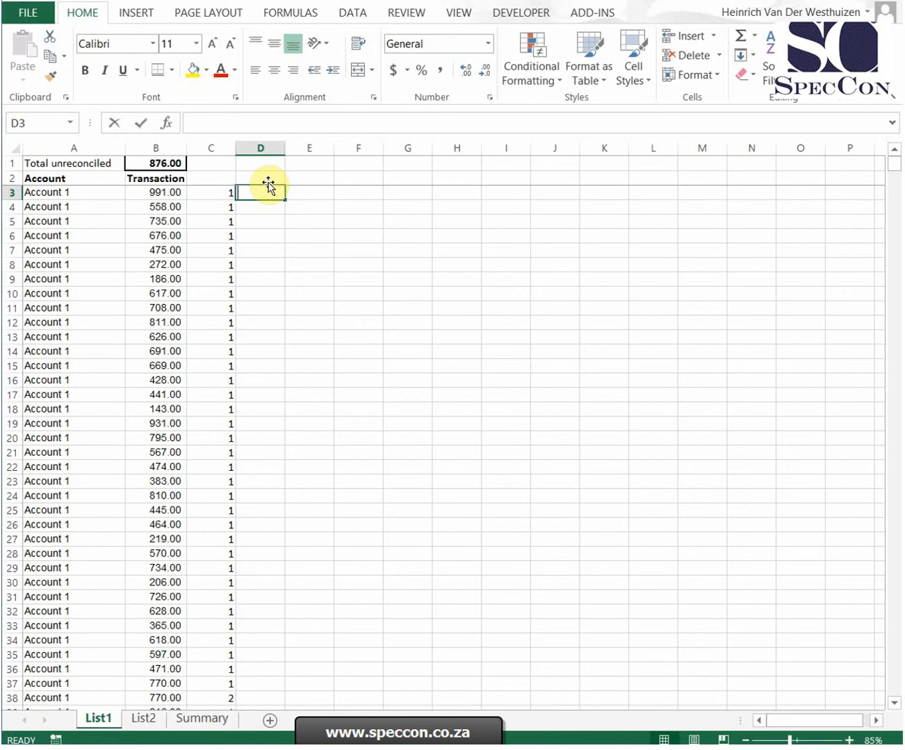
Fill the key =A3&B3&C3 down column D and copy count and key columns to List2
type("=A3&")
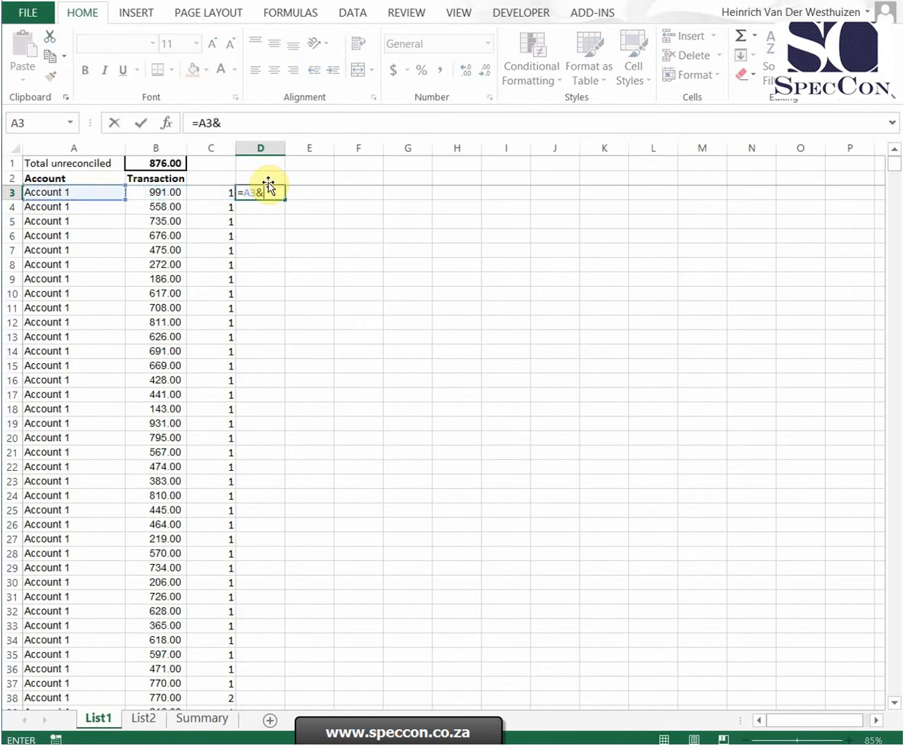
left_click(156, 192)
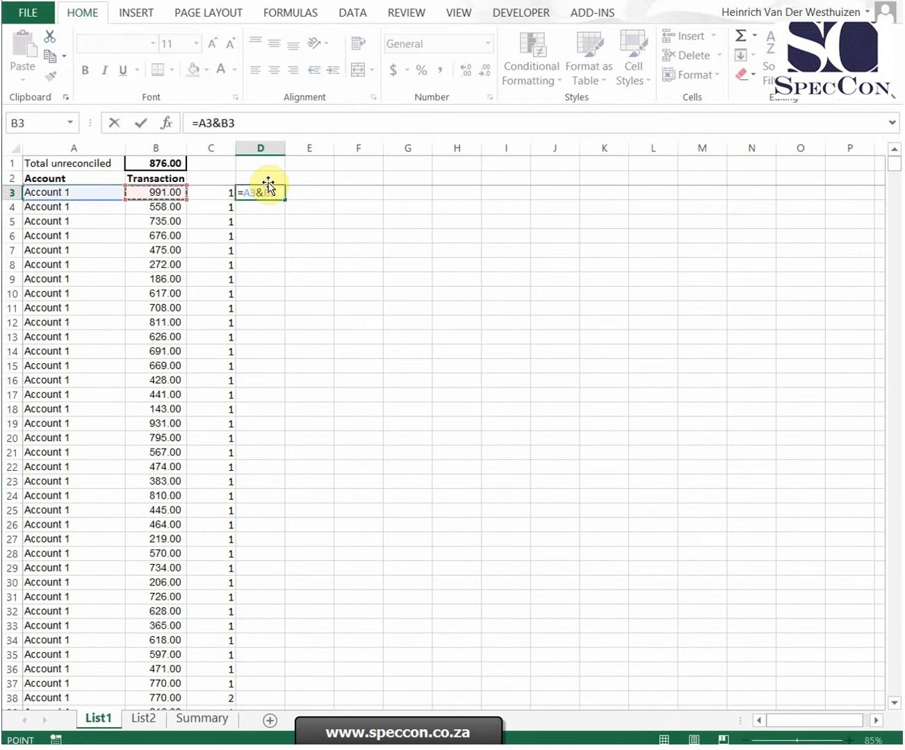
key("Return")
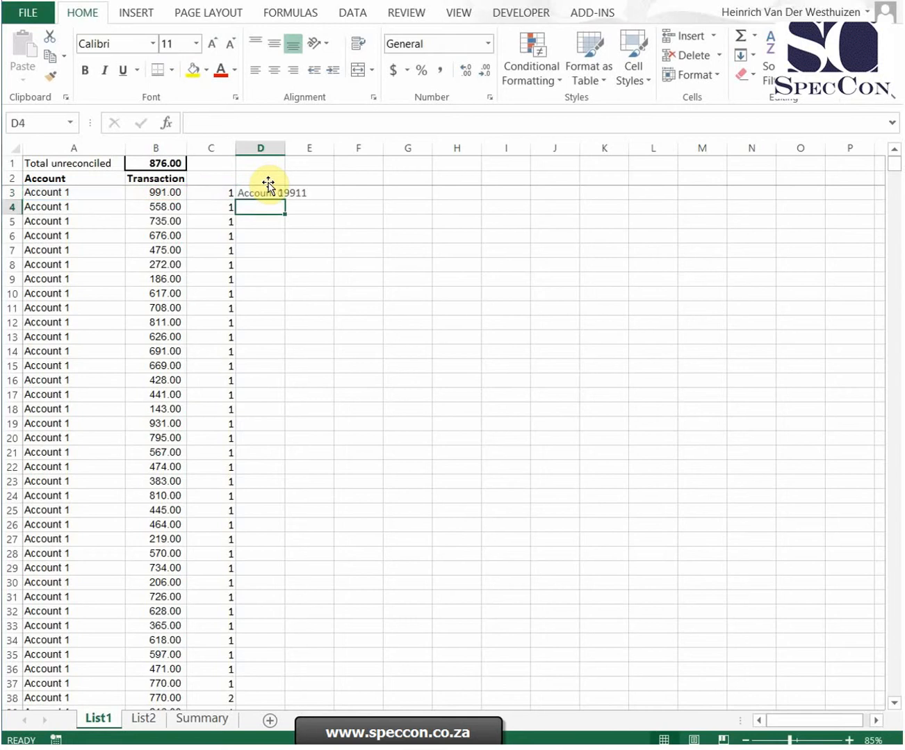
left_click(260, 193)
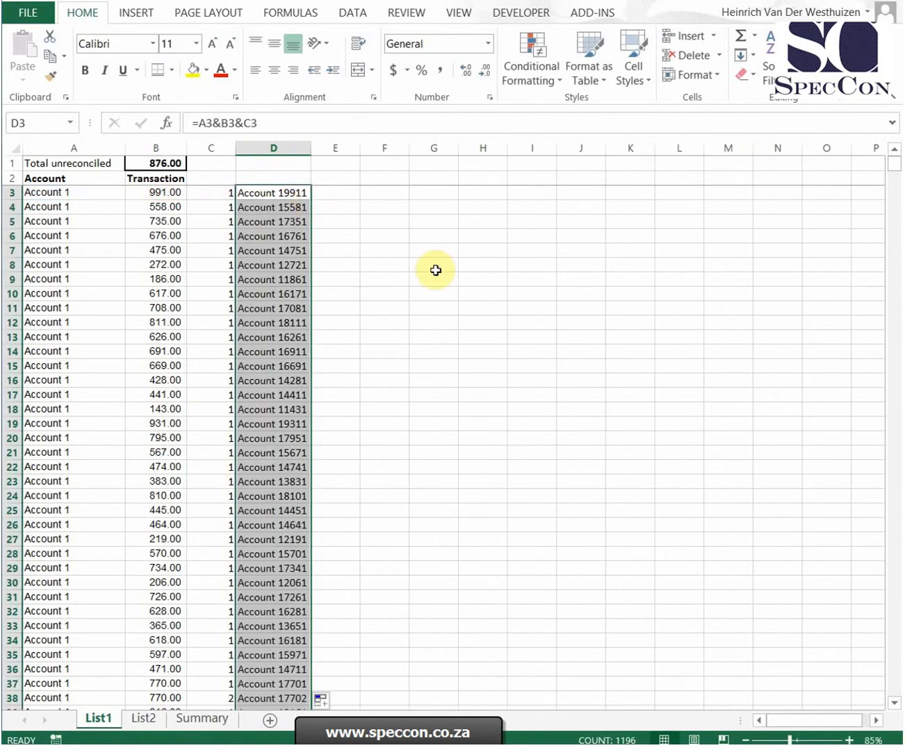
mouse_move(268, 180)
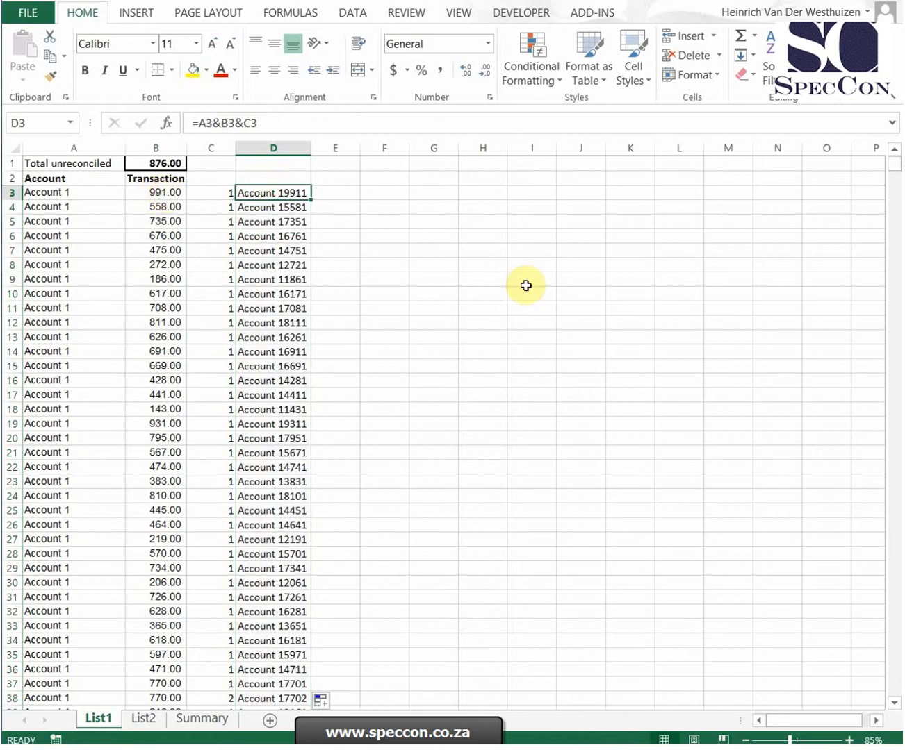
mouse_move(214, 201)
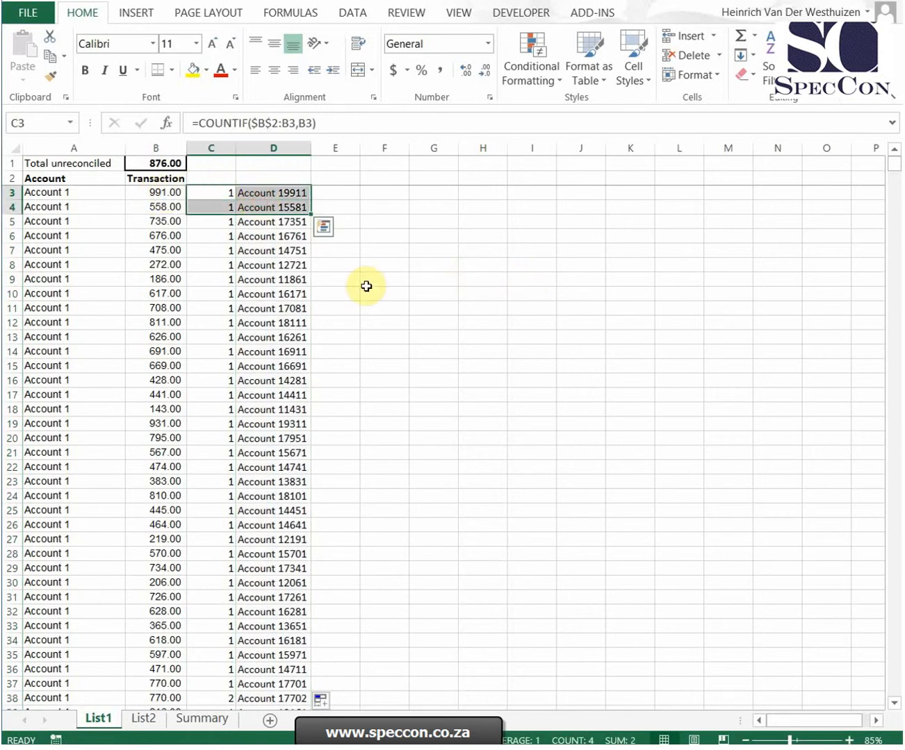
left_click(143, 718)
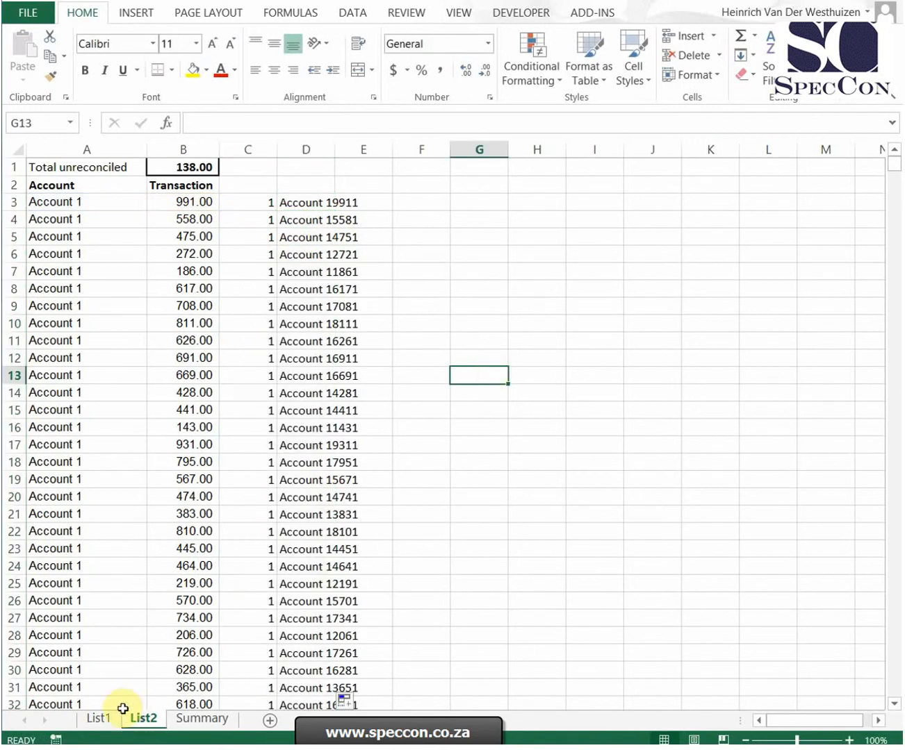
Add E3 =SUMIFS(List2!B:B,List2!D:D,List1!D3) and F3 =E3-B3, filled down
left_click(98, 718)
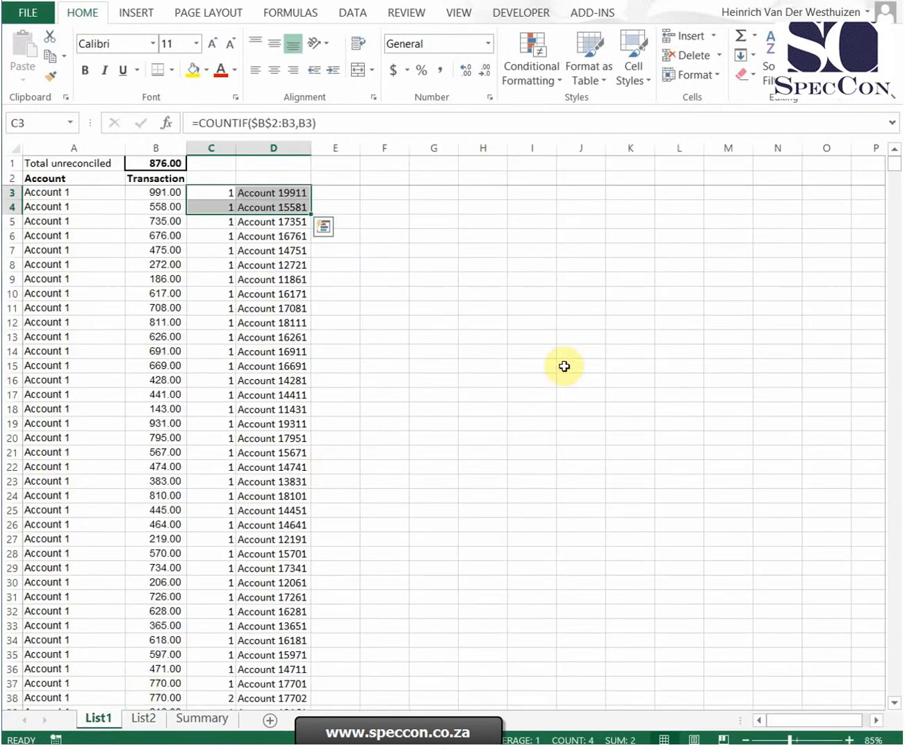
left_click(336, 193)
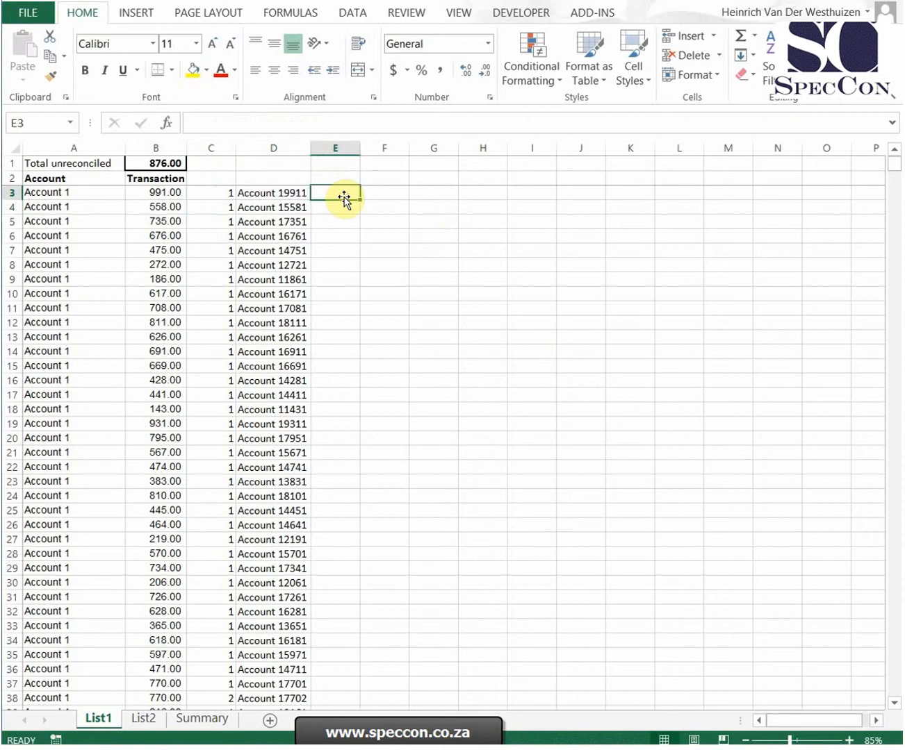
type("=sumifs(List2!B:B")
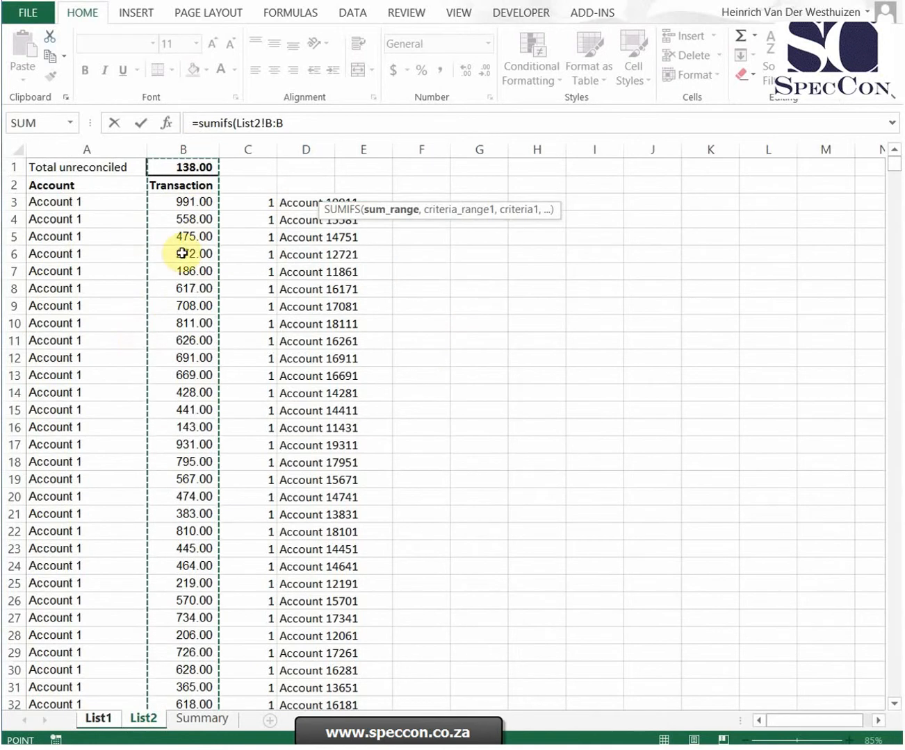
type(",List2!D:D,List1!D3")
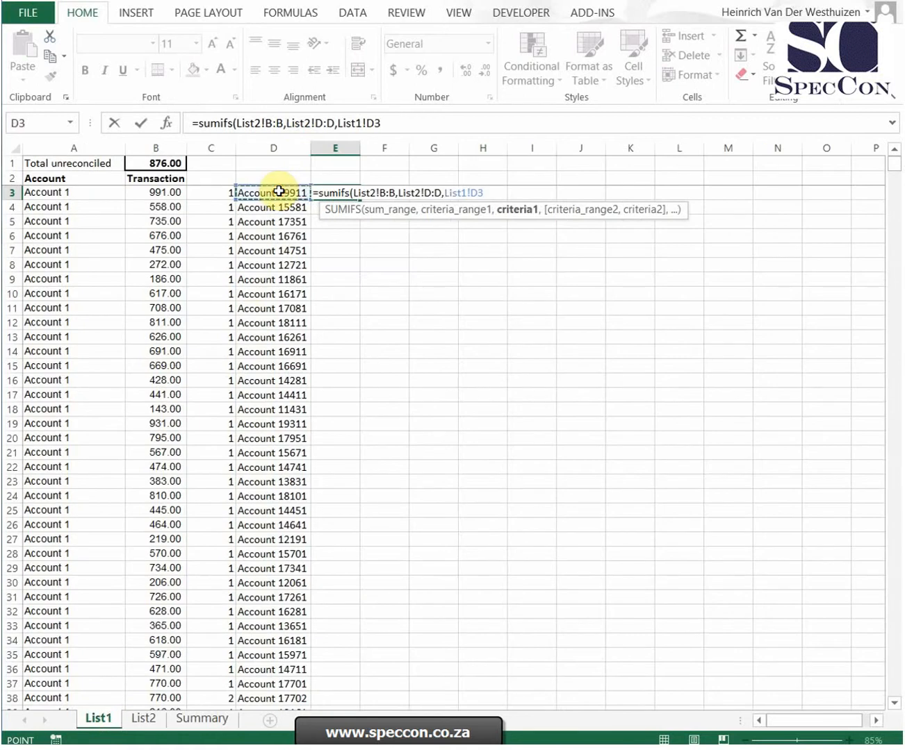
key("Return")
type("=E3-B3")
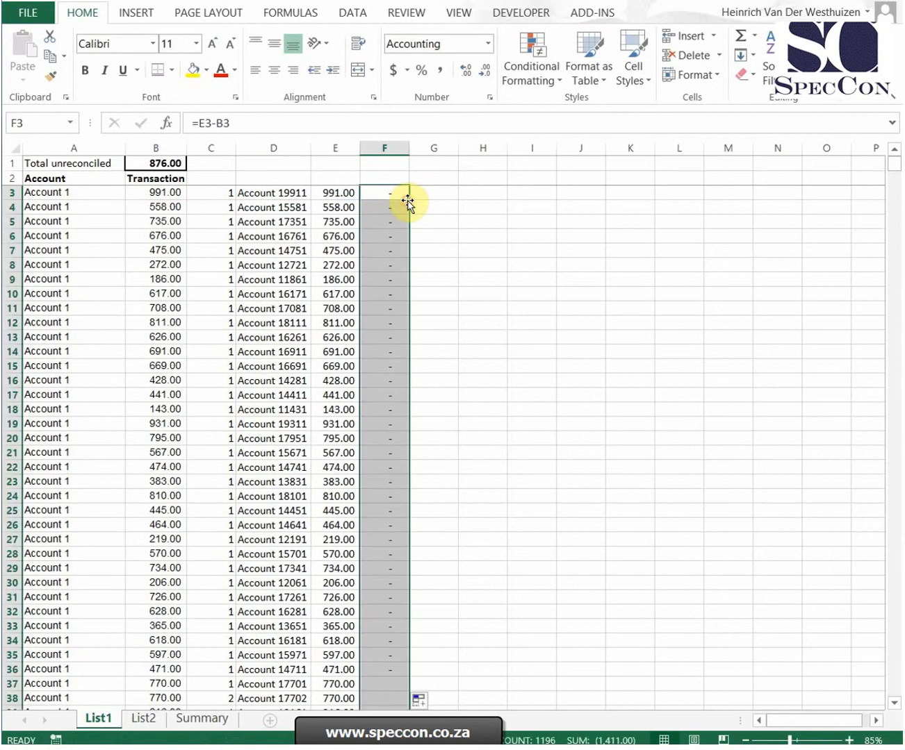
Total the matched amounts in column E and widen the difference column to show its total
left_click(334, 163)
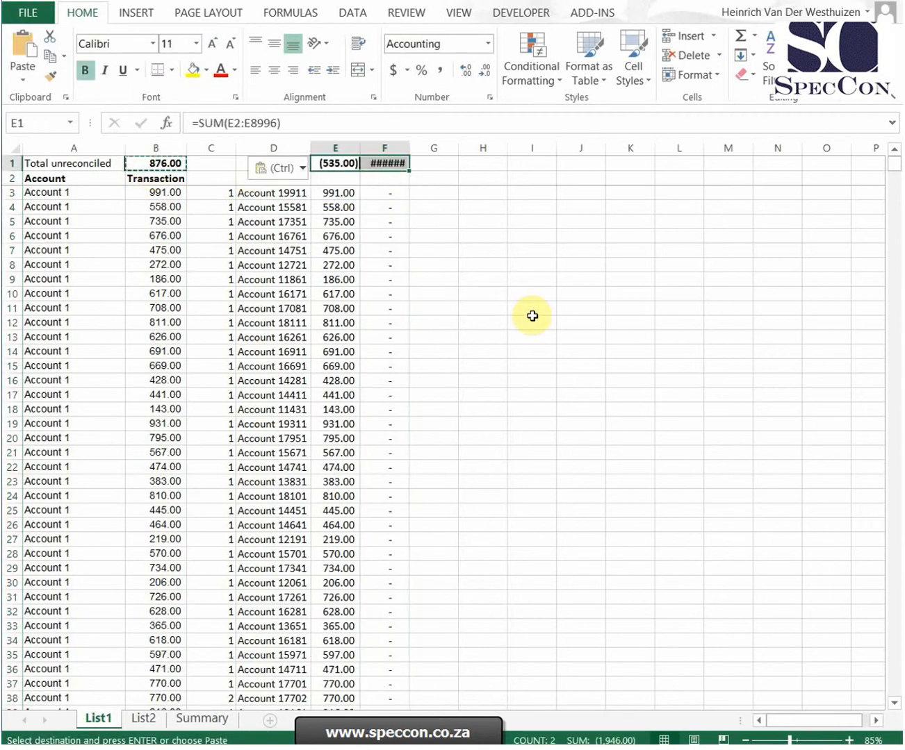
left_click(539, 251)
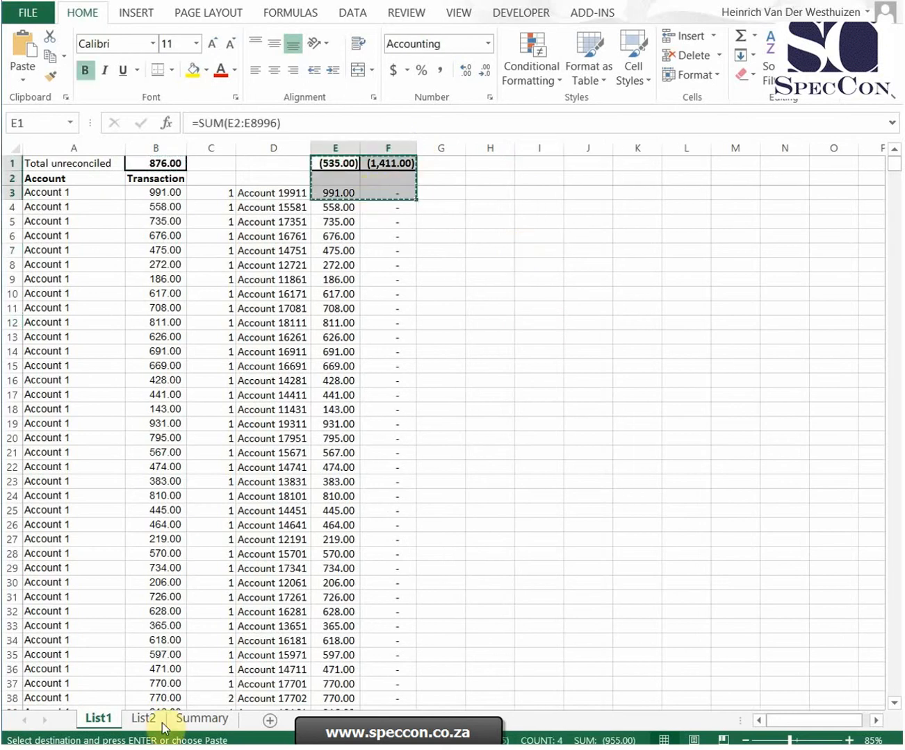
left_click(143, 718)
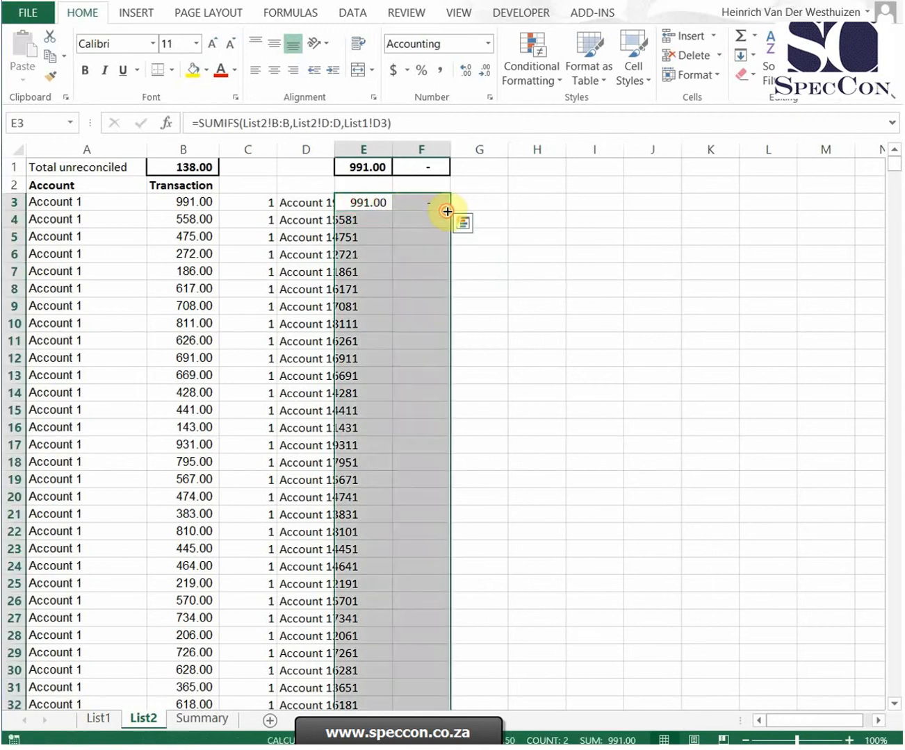
Link the Summary's List 2 diff in B8 to =List2!F1 so the check reads zero
left_click(202, 719)
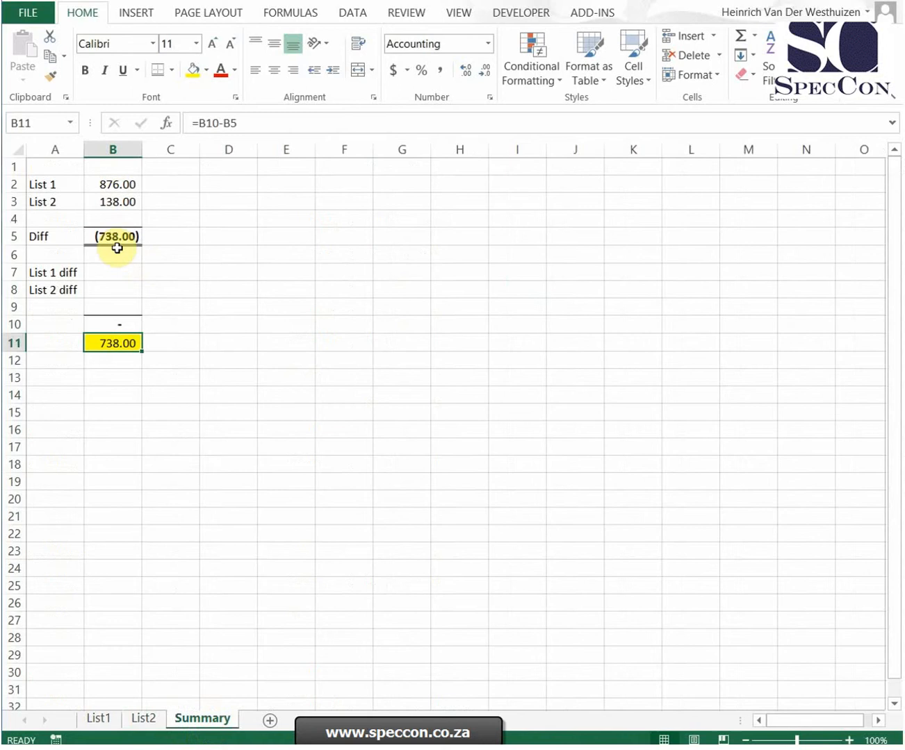
left_click(99, 718)
type("=")
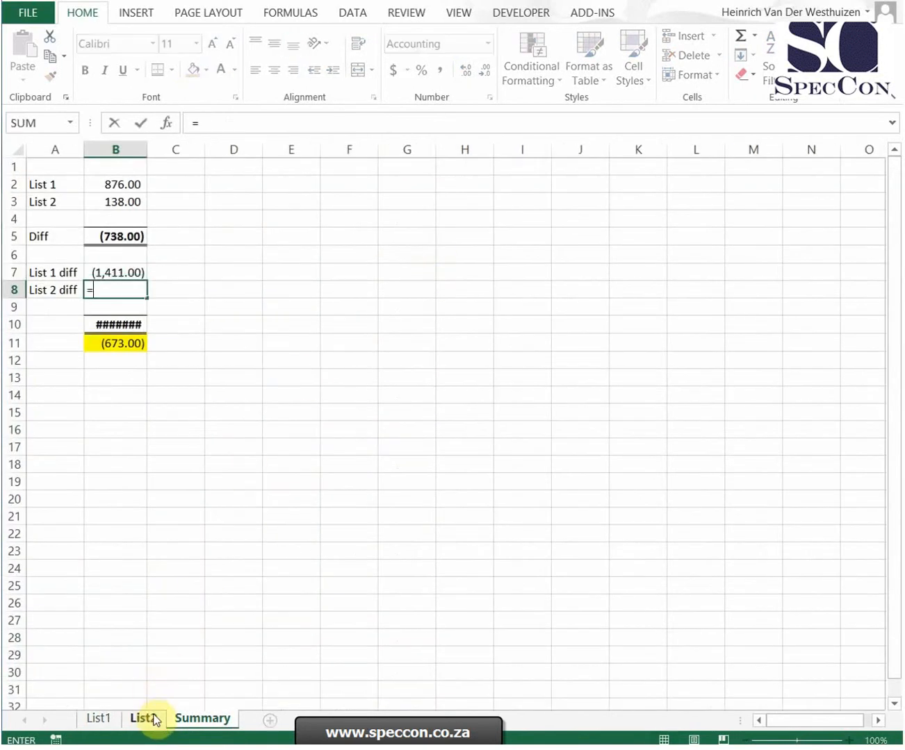
key("Return")
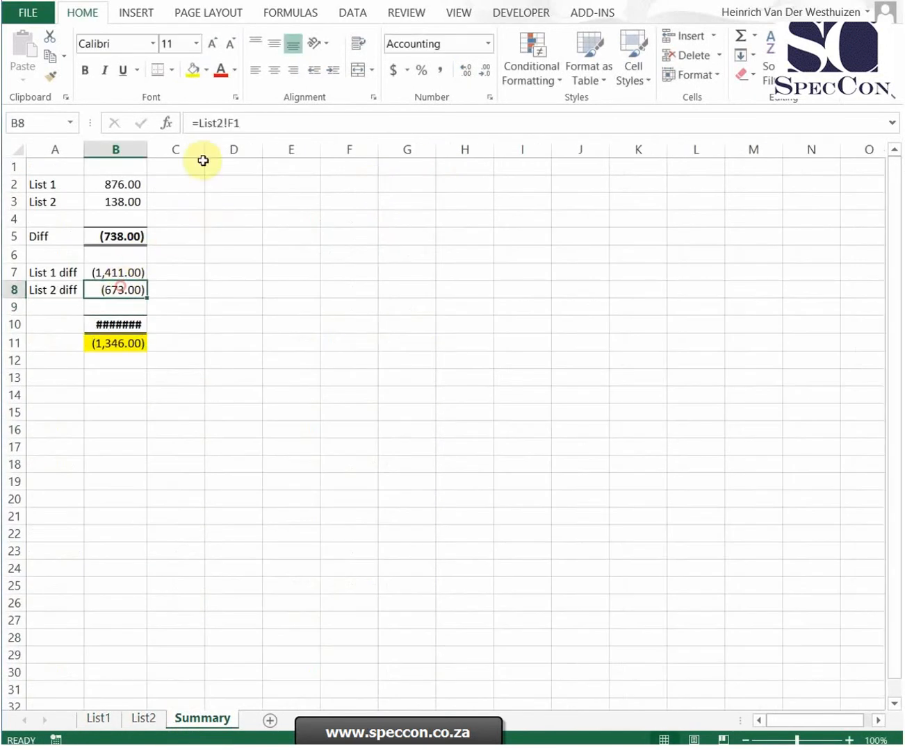
double_click(116, 290)
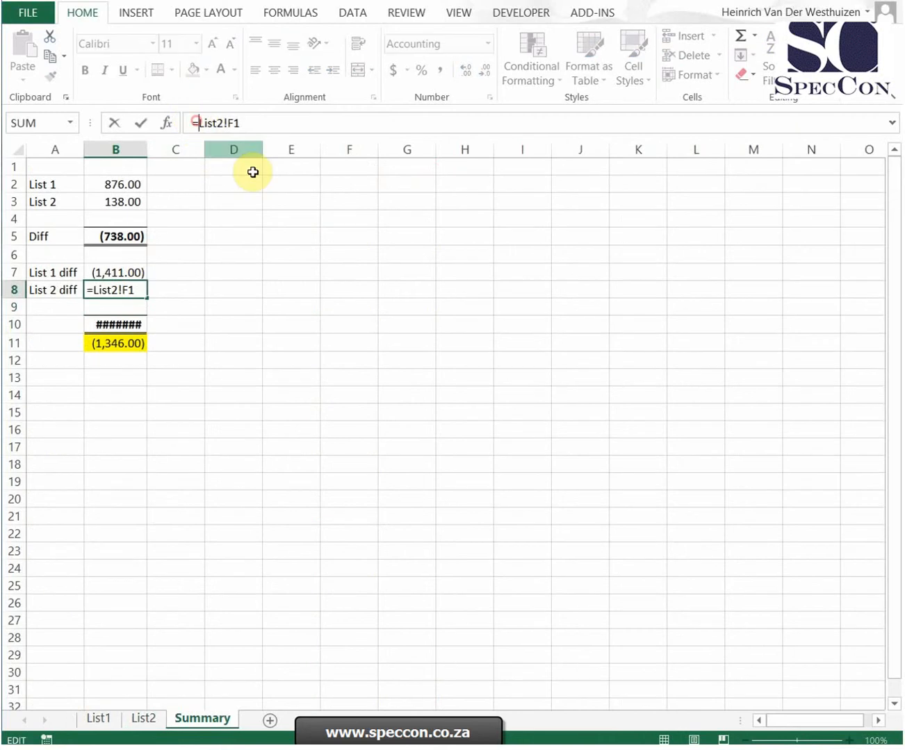
key("Return")
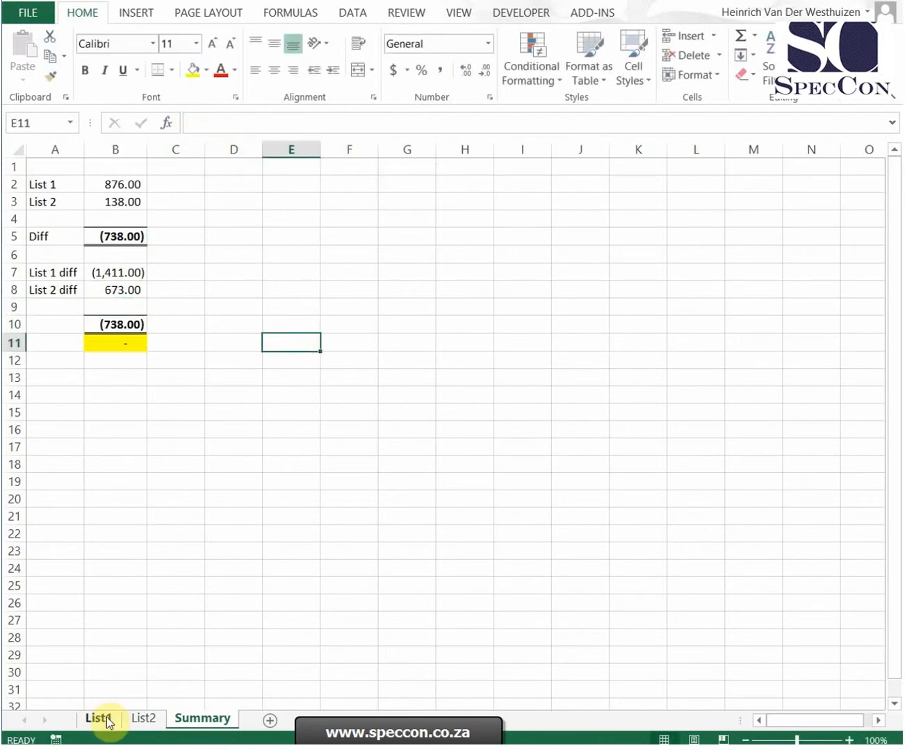
left_click(98, 719)
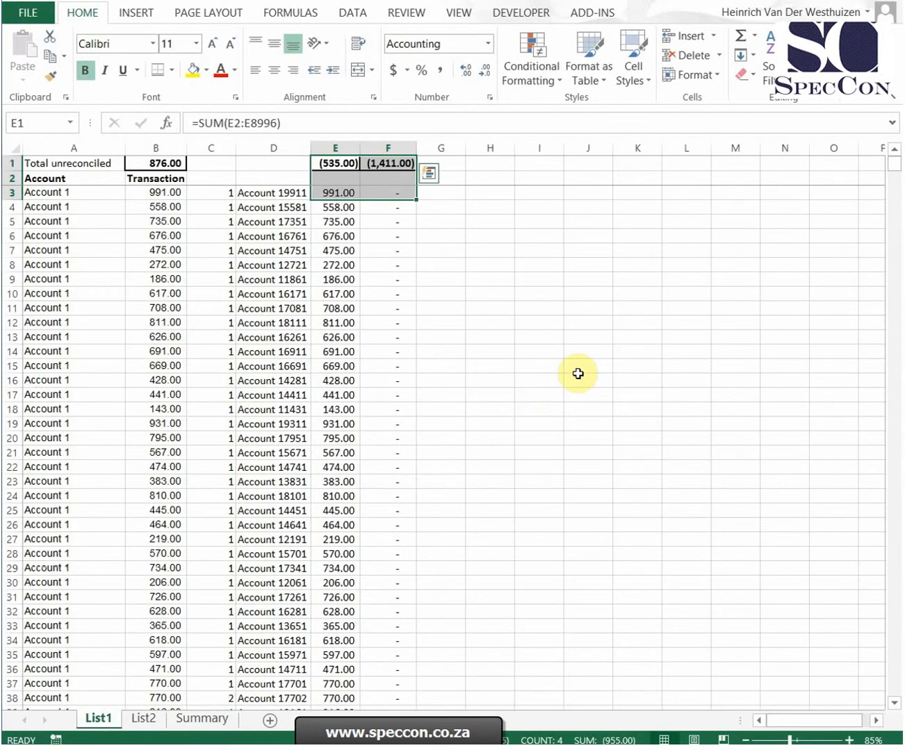
left_click(211, 193)
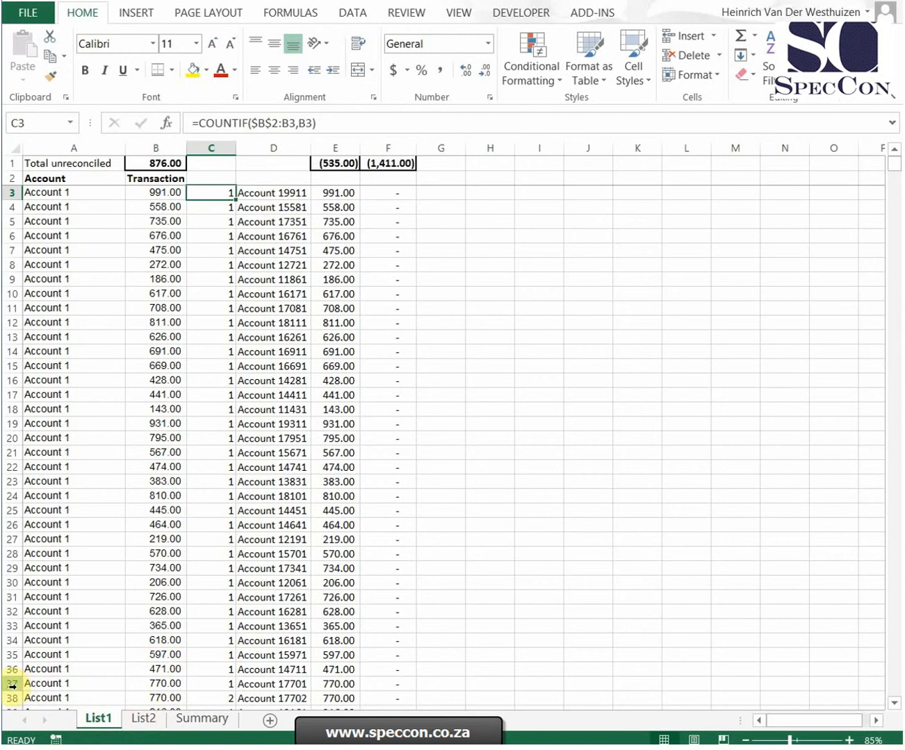
left_click(74, 684)
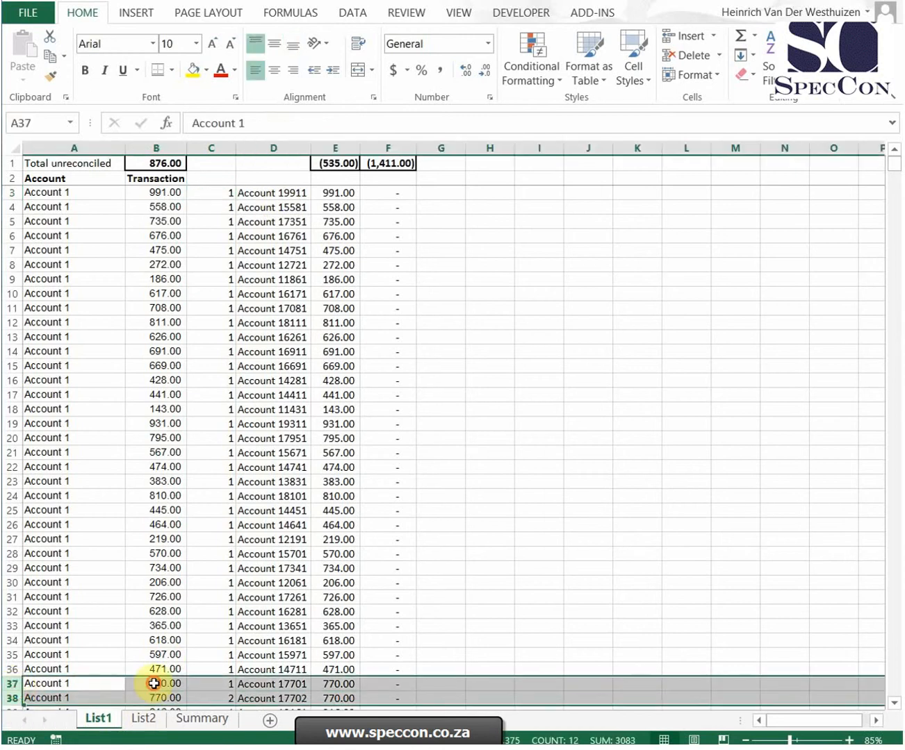
left_click(155, 683)
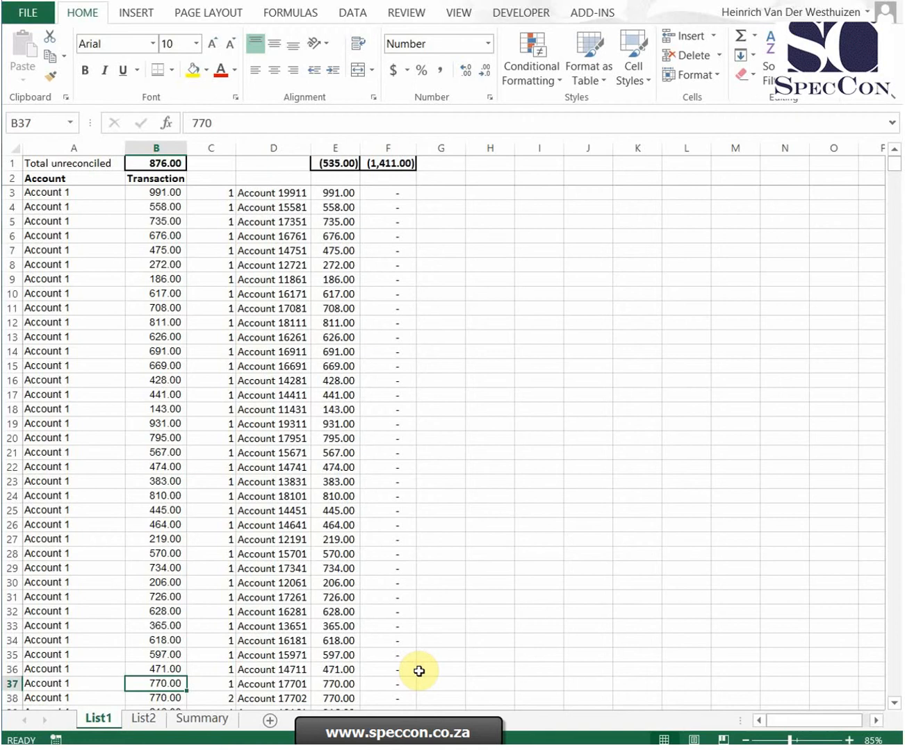
left_click(272, 192)
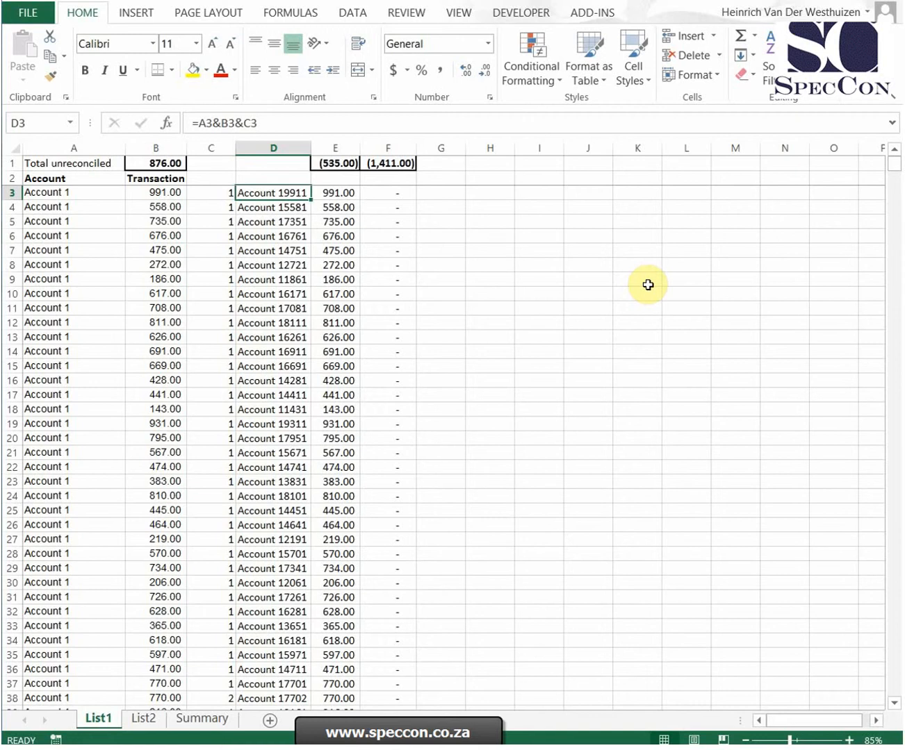
left_click(335, 193)
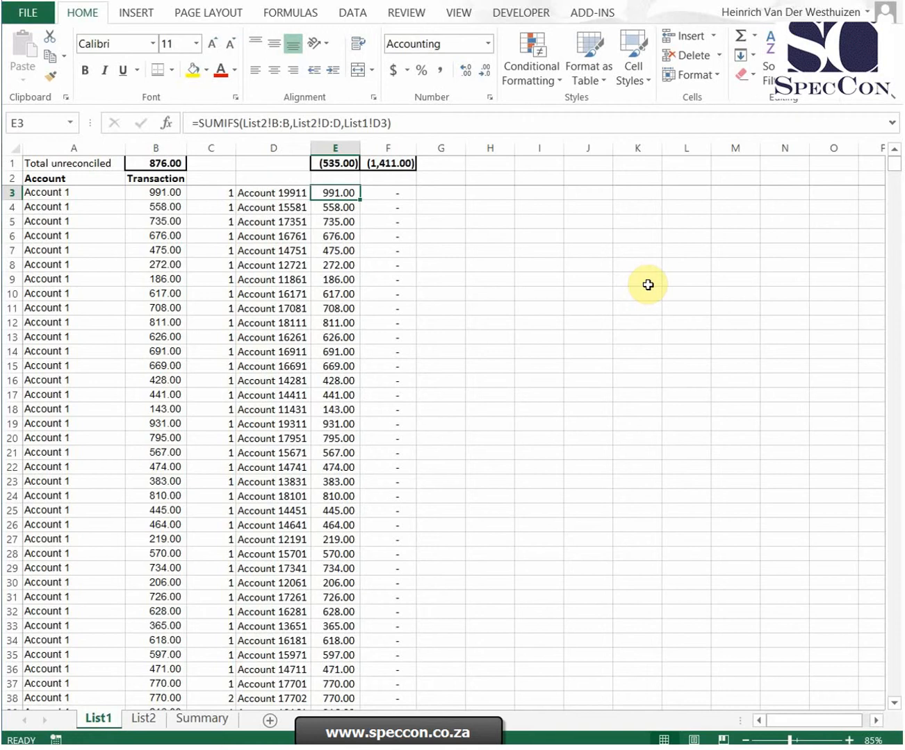
mouse_move(166, 718)
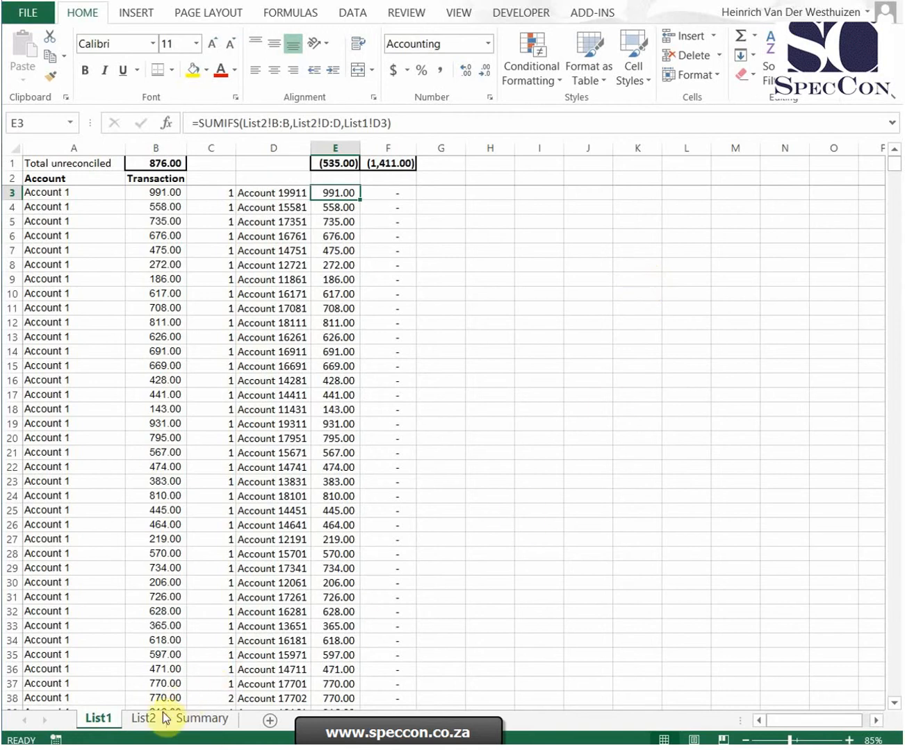
Widen List2's column D so the full account keys show
left_click(143, 719)
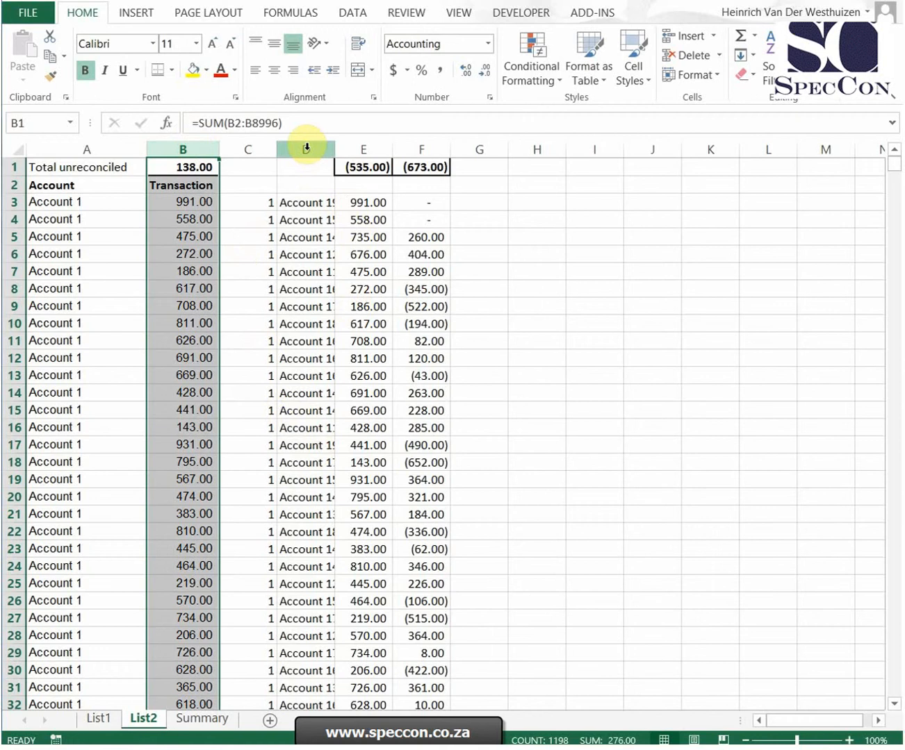
left_click_drag(327, 149, 379, 148)
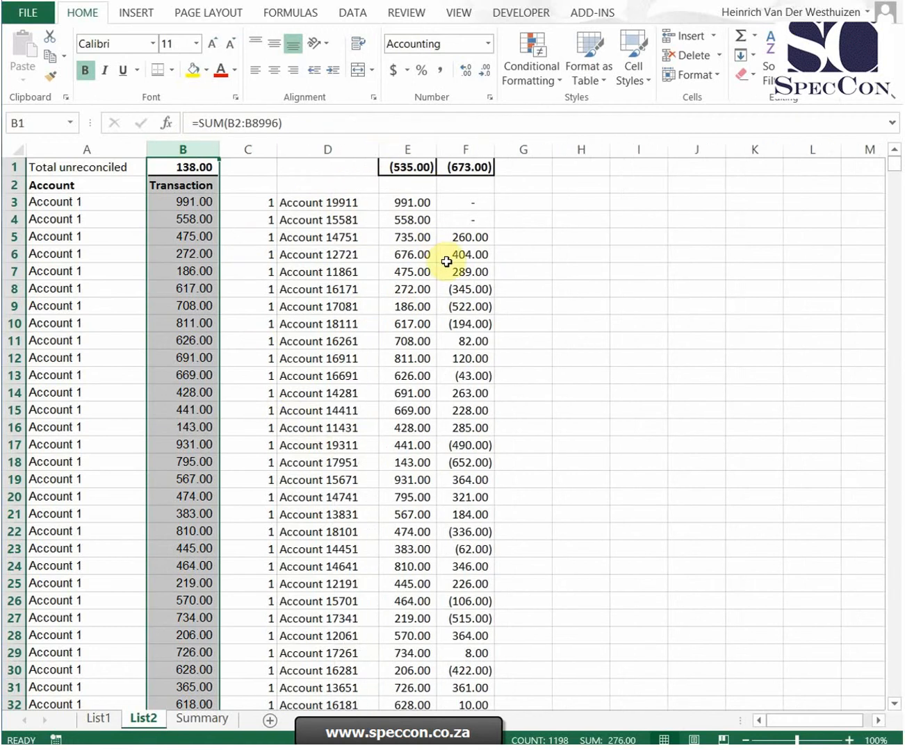
left_click(327, 149)
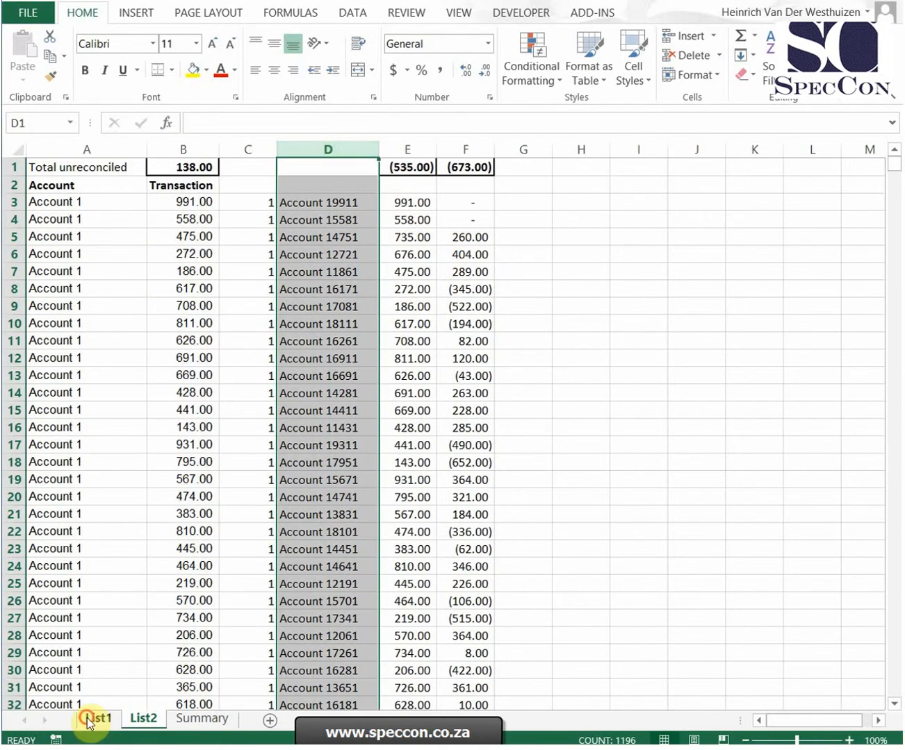
Compare List1's E3 SUMIFS result against List2's key column
left_click(98, 719)
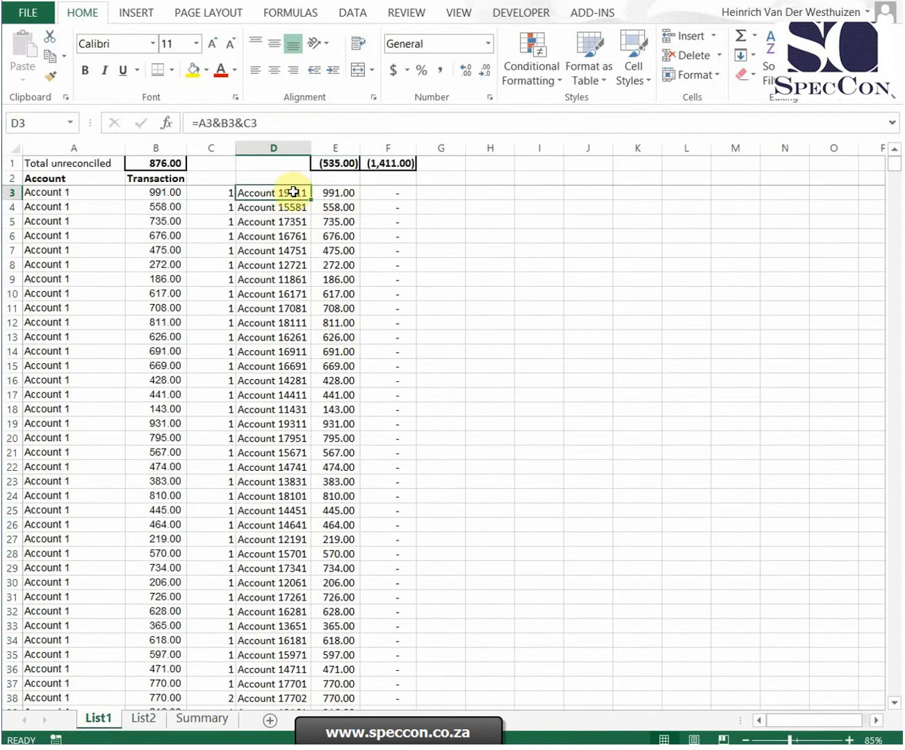
mouse_move(445, 255)
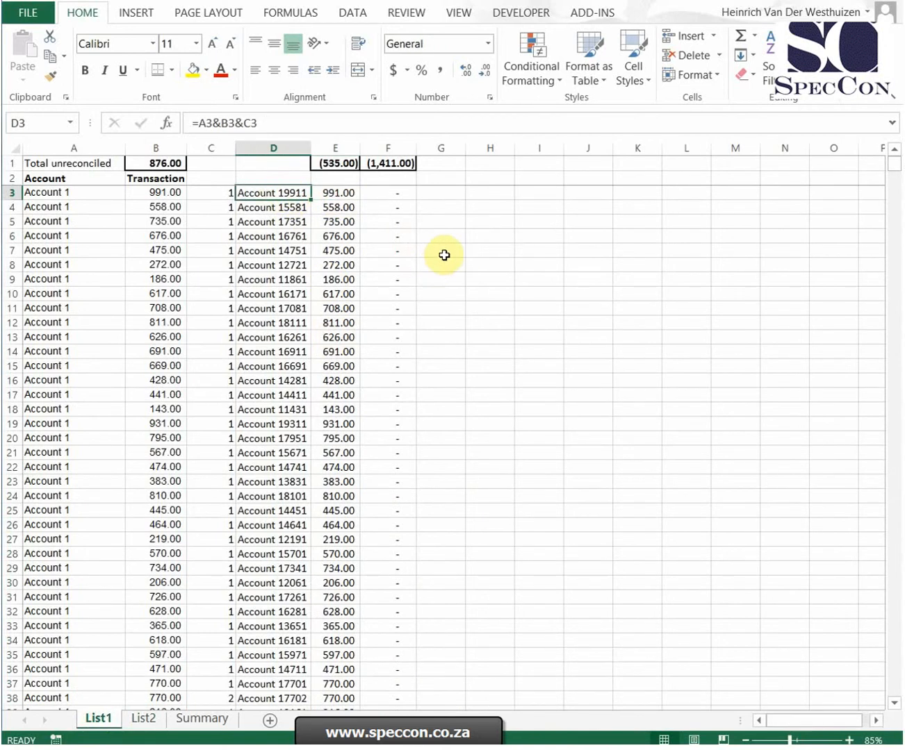
mouse_move(285, 193)
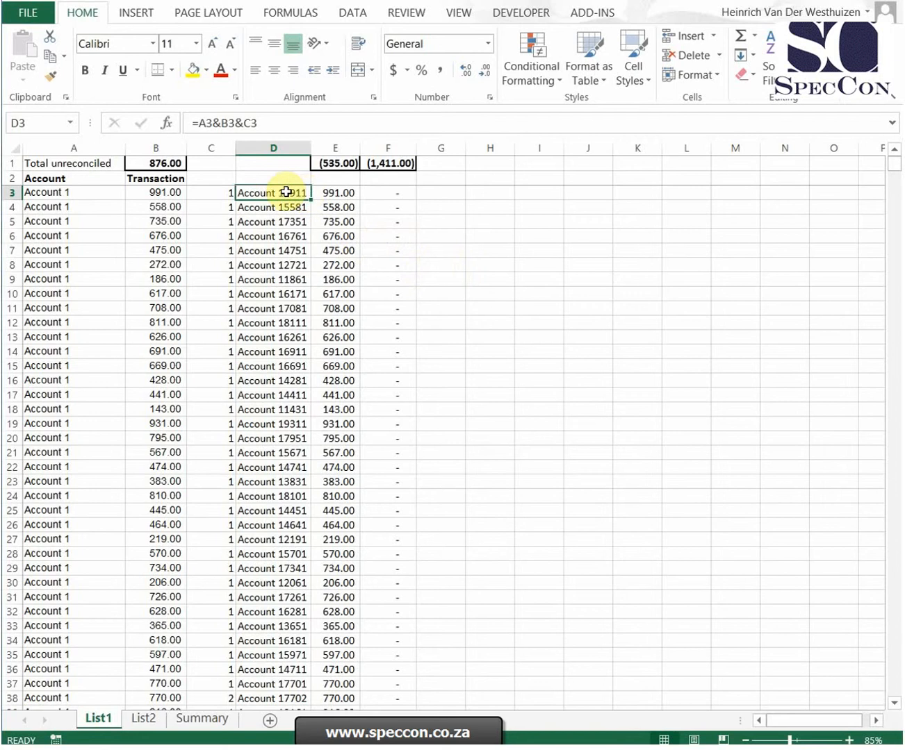
left_click(143, 719)
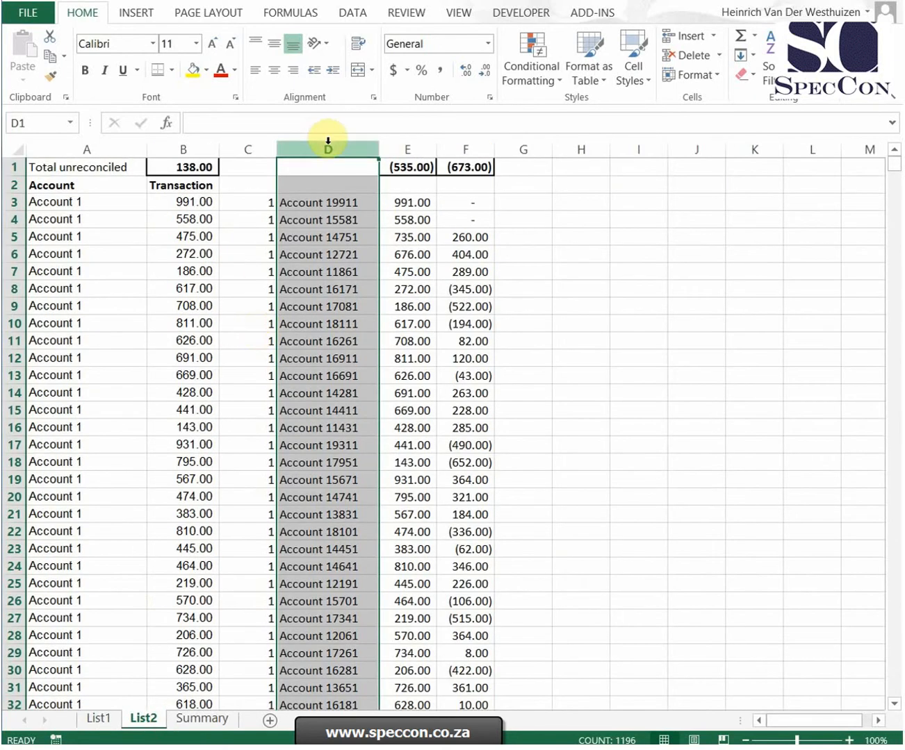
left_click(99, 719)
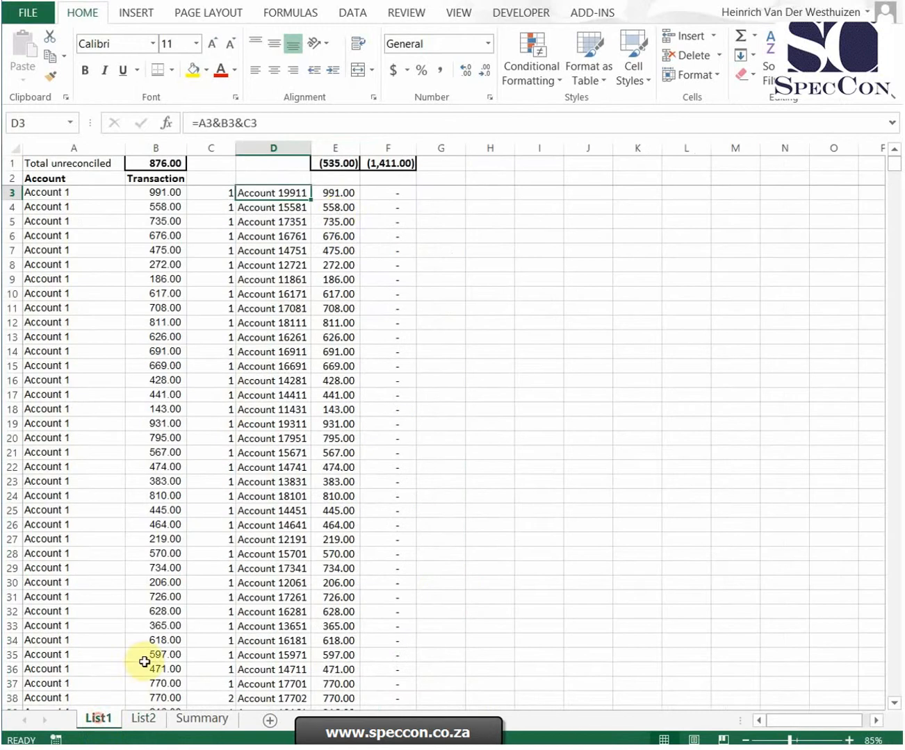
left_click(335, 193)
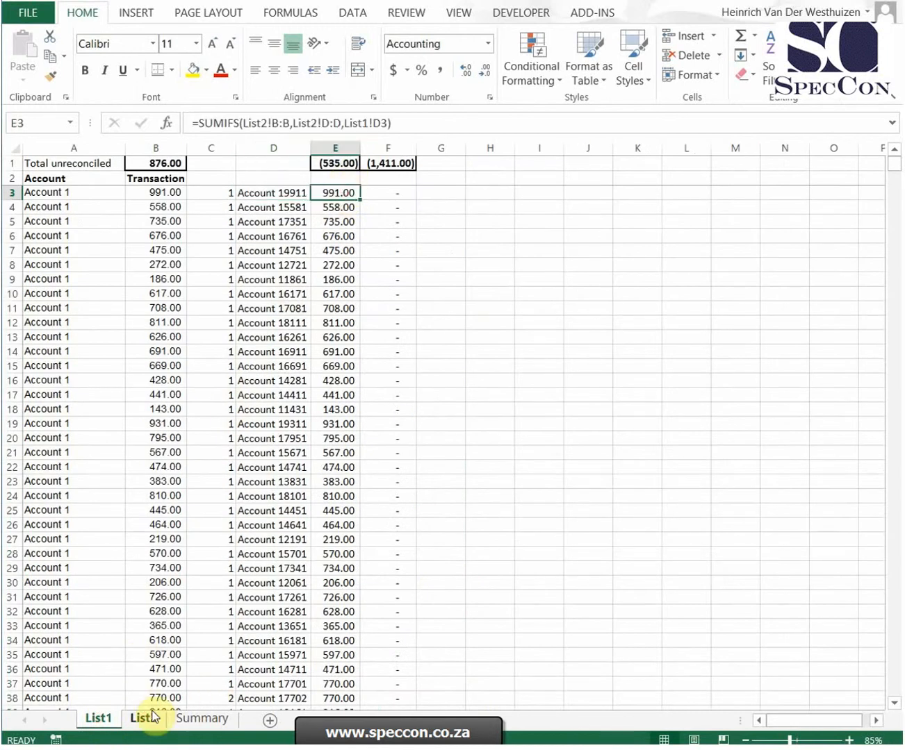
left_click(143, 718)
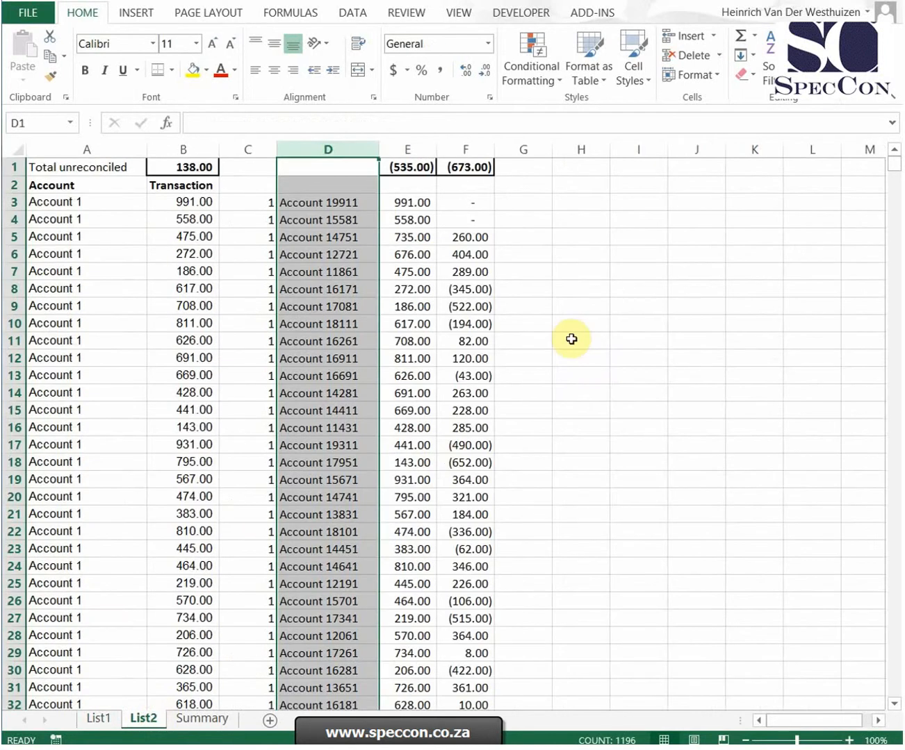
mouse_move(566, 371)
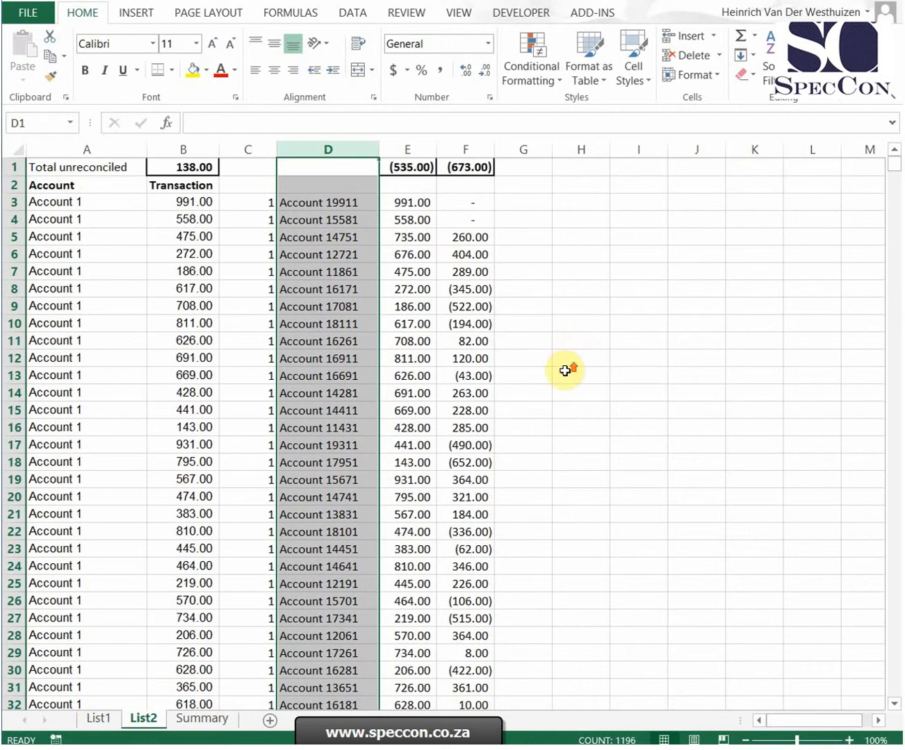
left_click(98, 719)
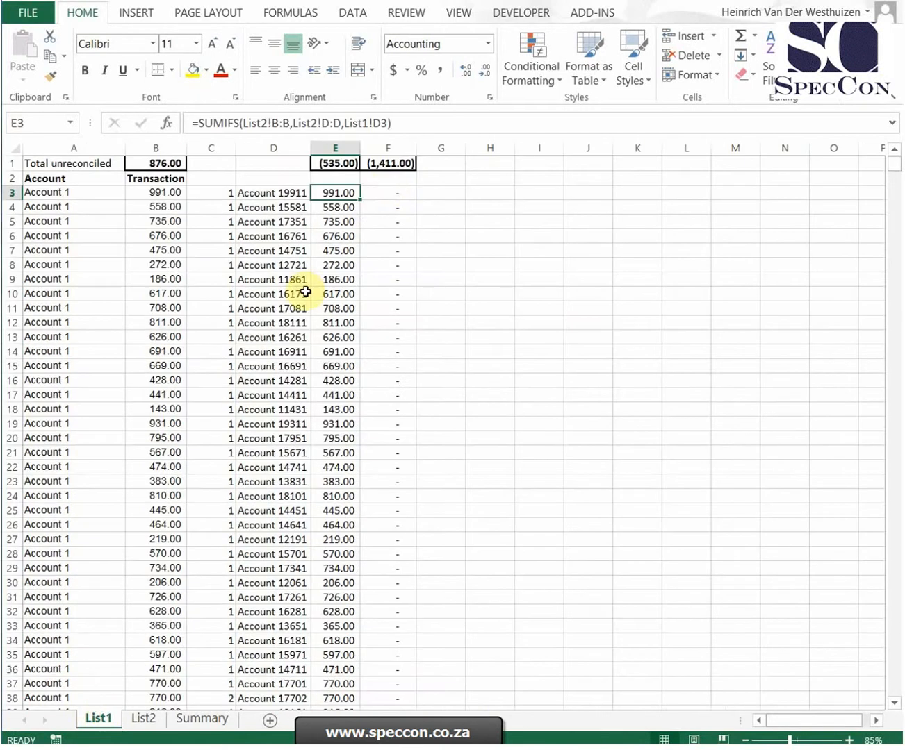
mouse_move(386, 192)
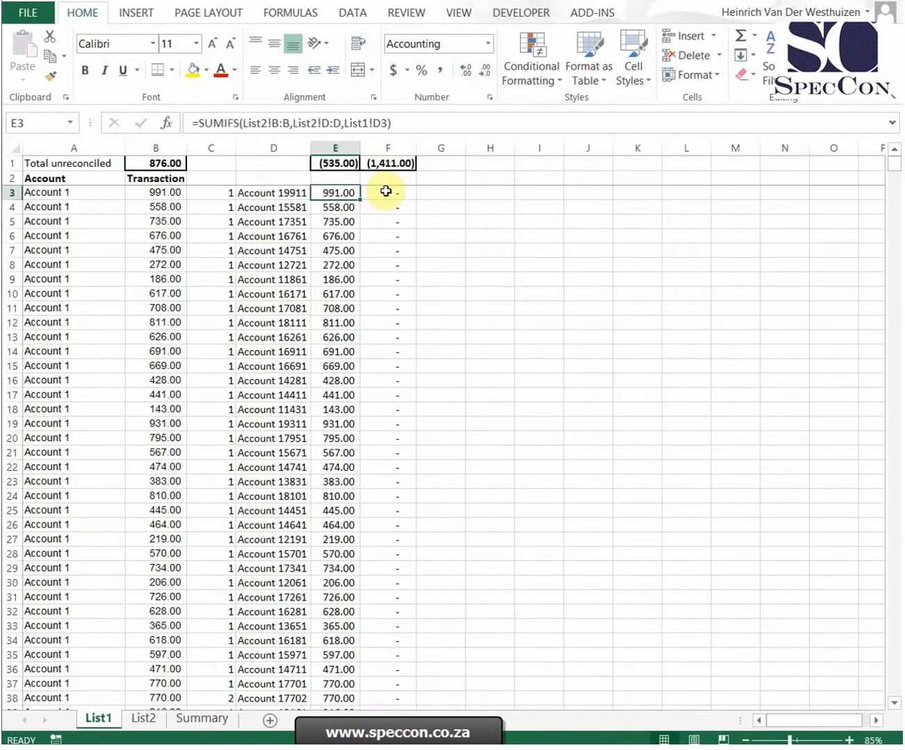
mouse_move(501, 426)
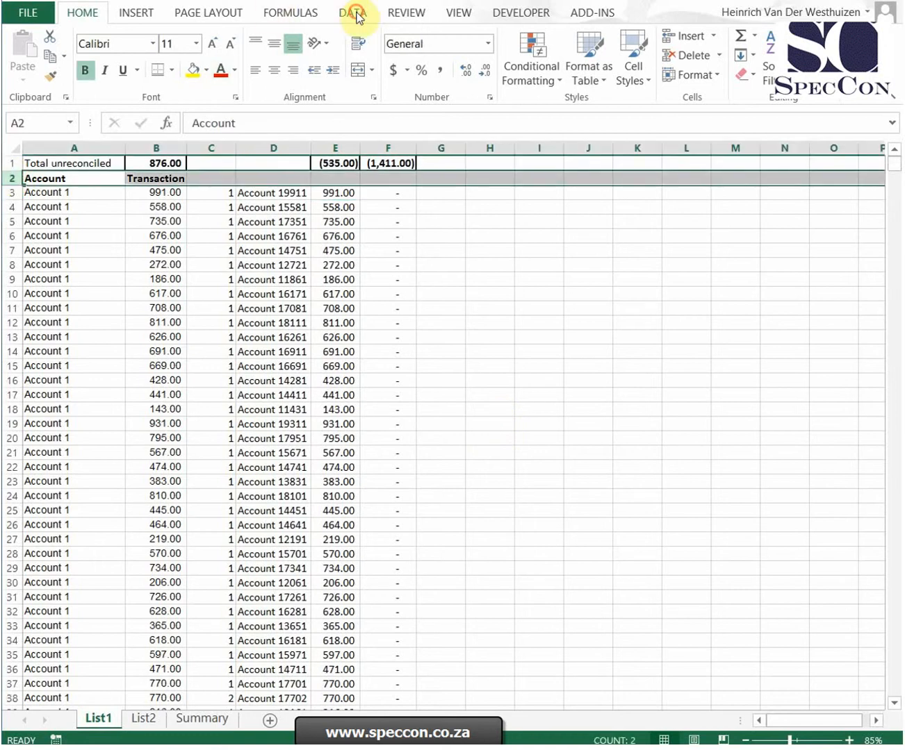
Filter List1's column F to the unmatched amounts 735.00 and 676.00, totalling (1,411.00)
left_click(353, 12)
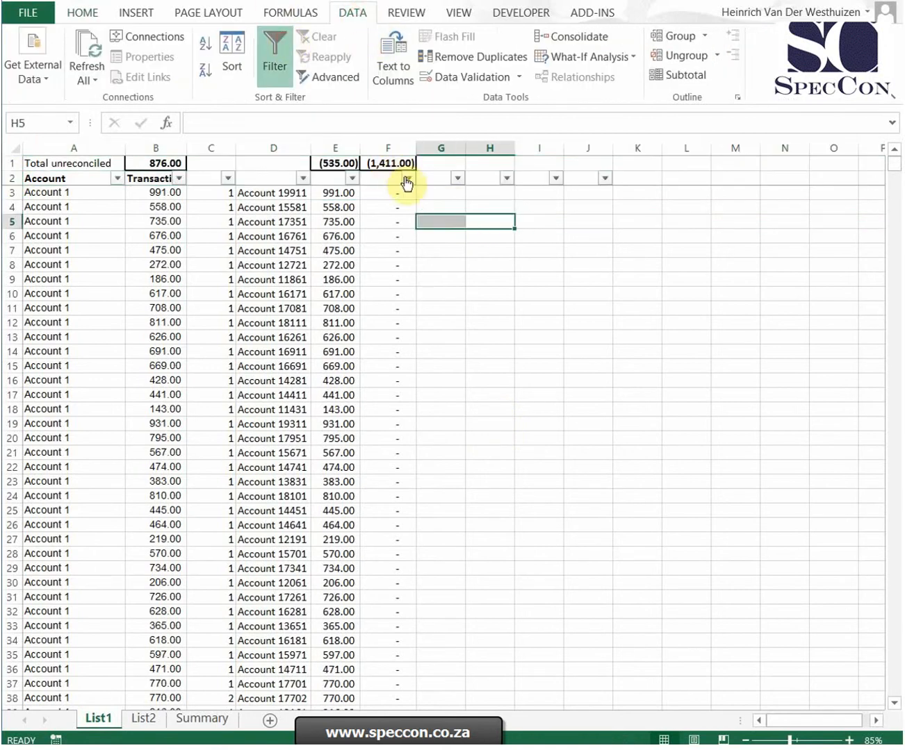
left_click(405, 178)
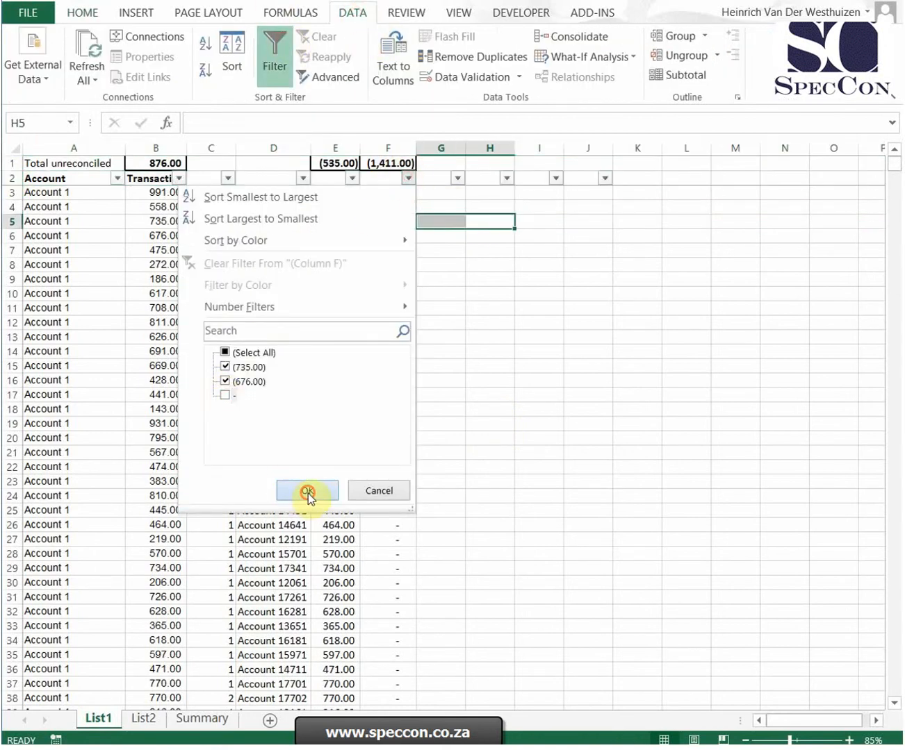
left_click(307, 491)
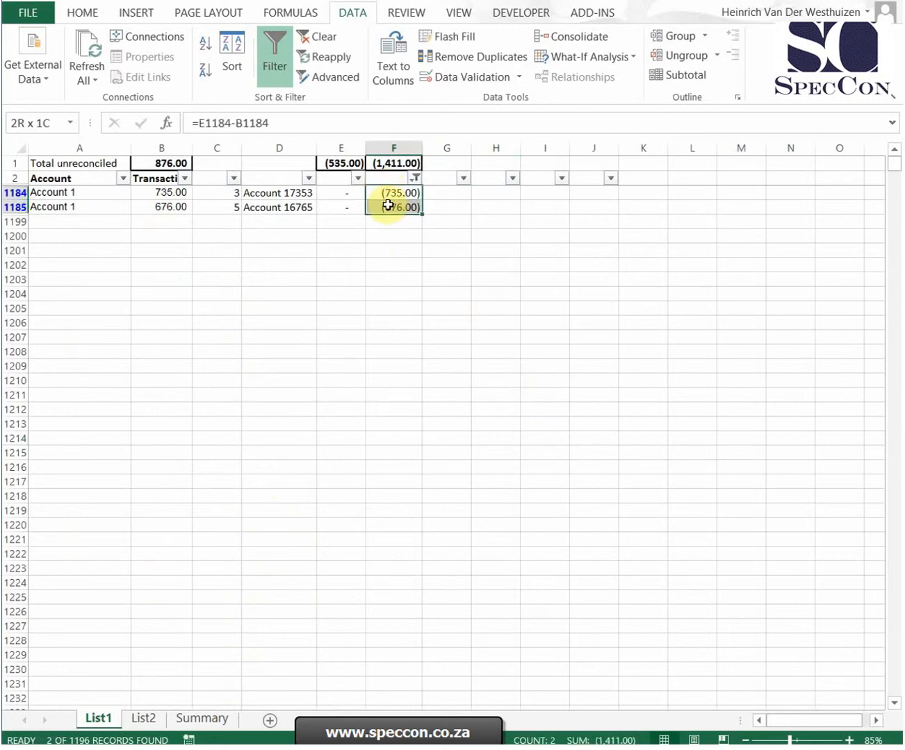
left_click(143, 719)
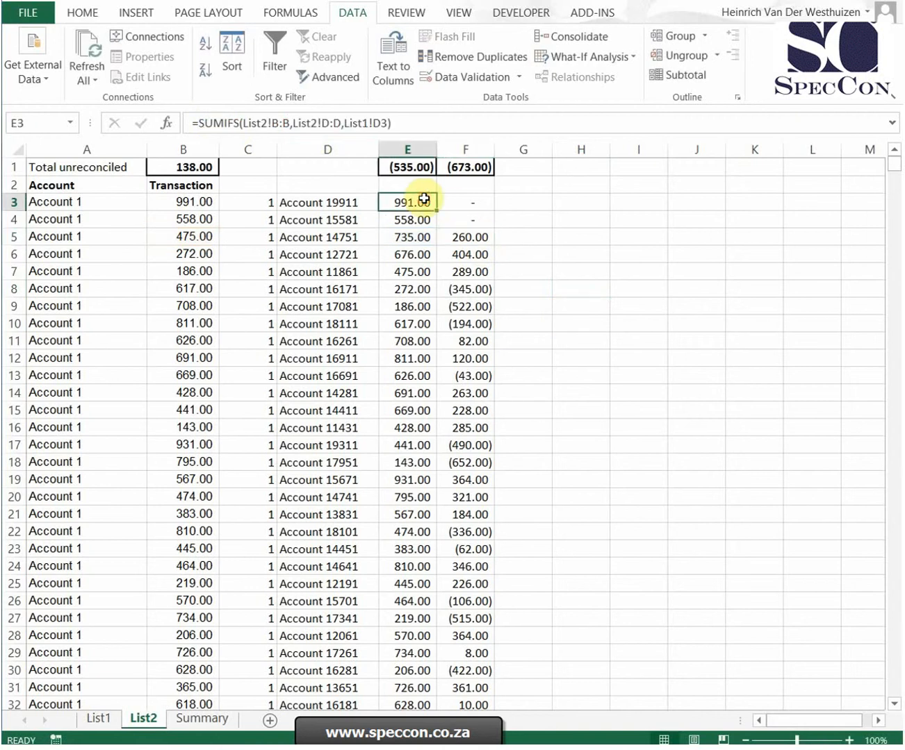
Rewrite List2's E3 as =SUMIFS(List1!B:B,List1!D:D,List2!D3)
left_click(13, 185)
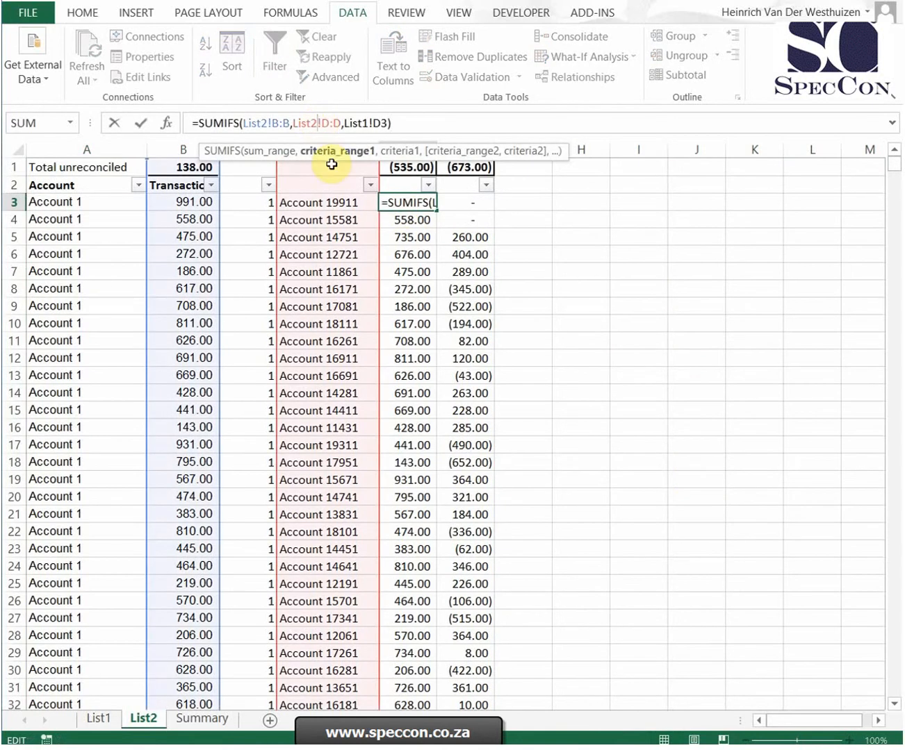
mouse_move(441, 227)
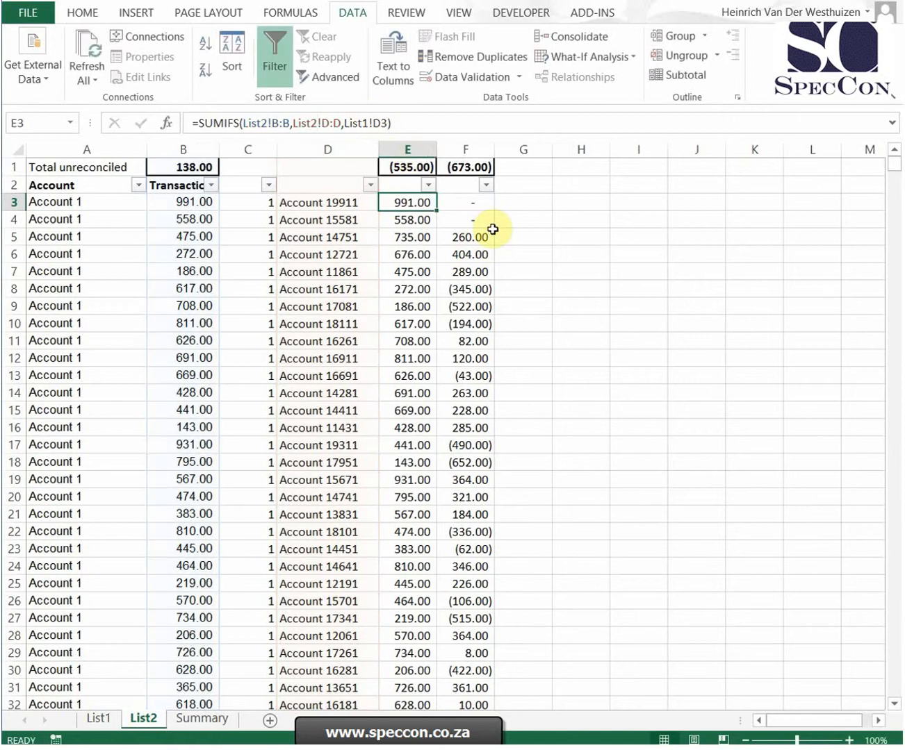
type("=sumifs(List1!B:B")
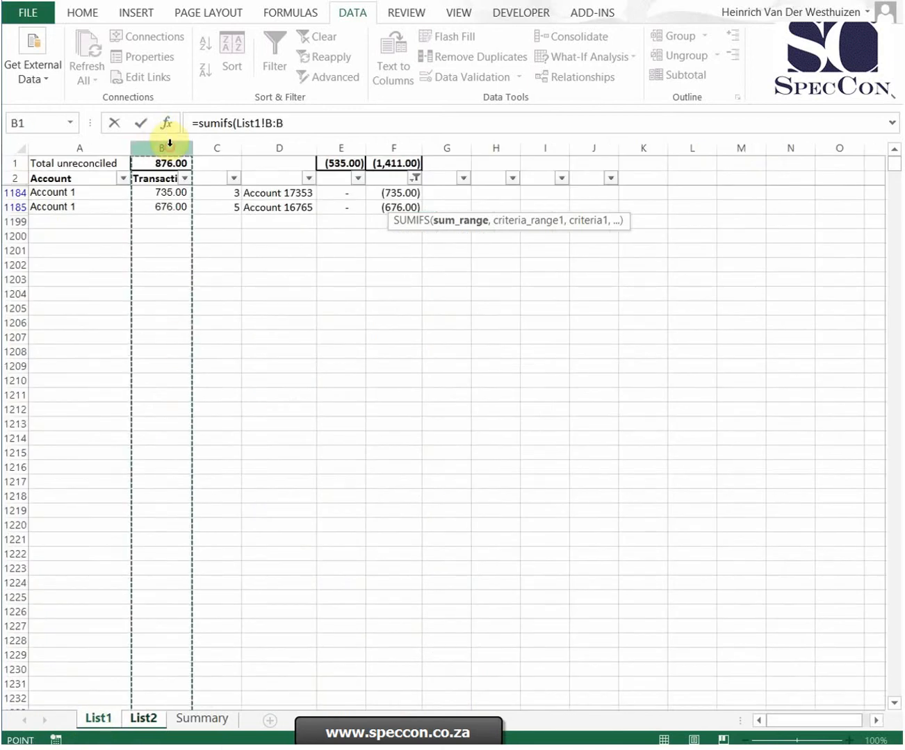
left_click(143, 719)
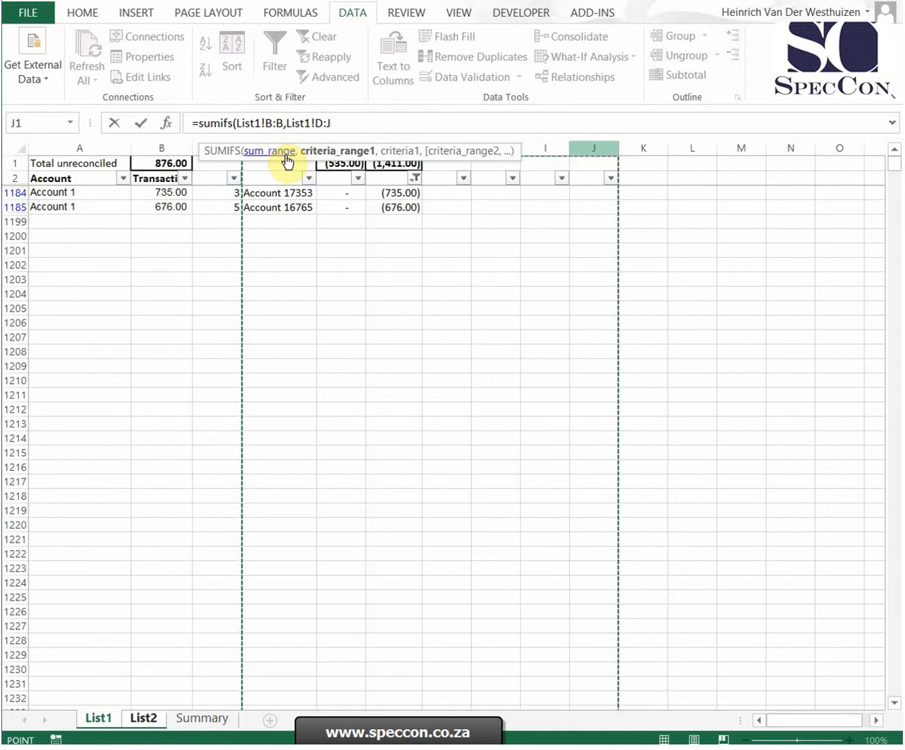
type("d")
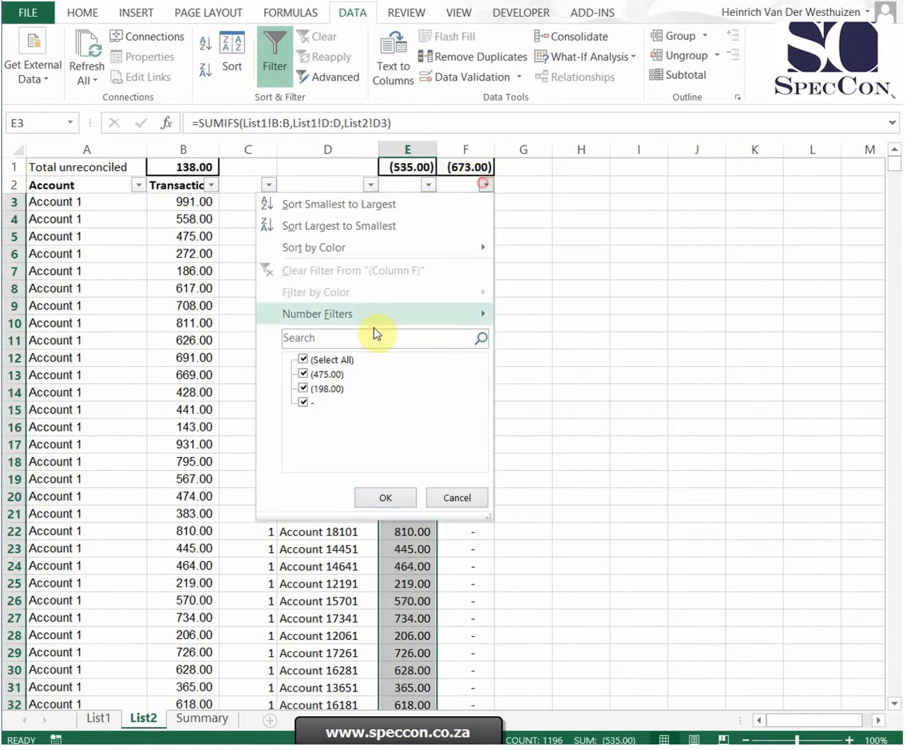
Filter column F to the unmatched 198.00 and 475.00, then cross-check Summary and List1
left_click(384, 498)
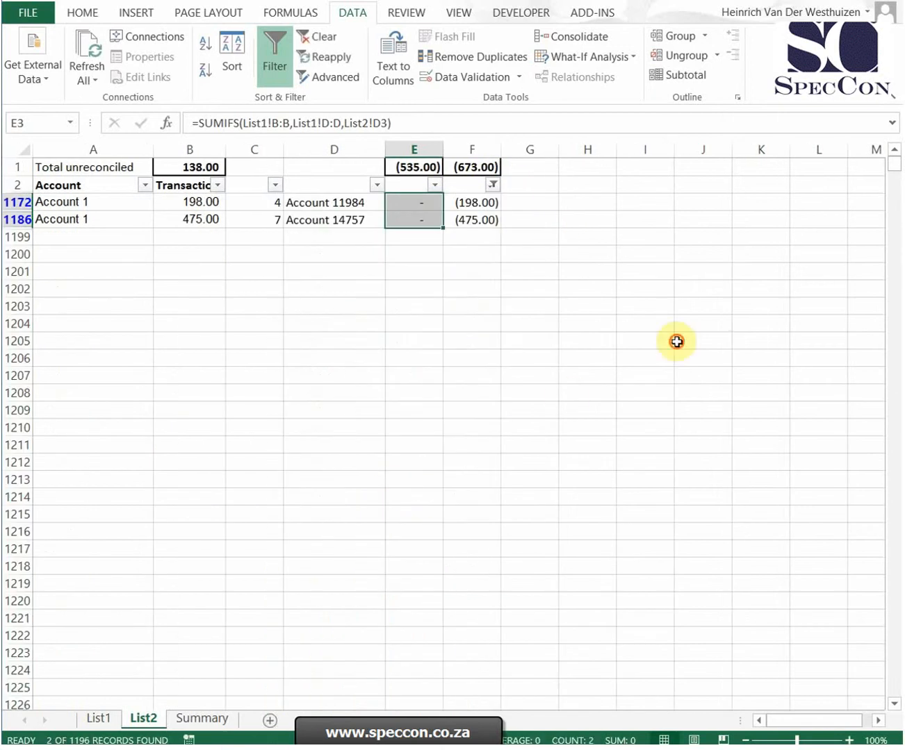
left_click(471, 203)
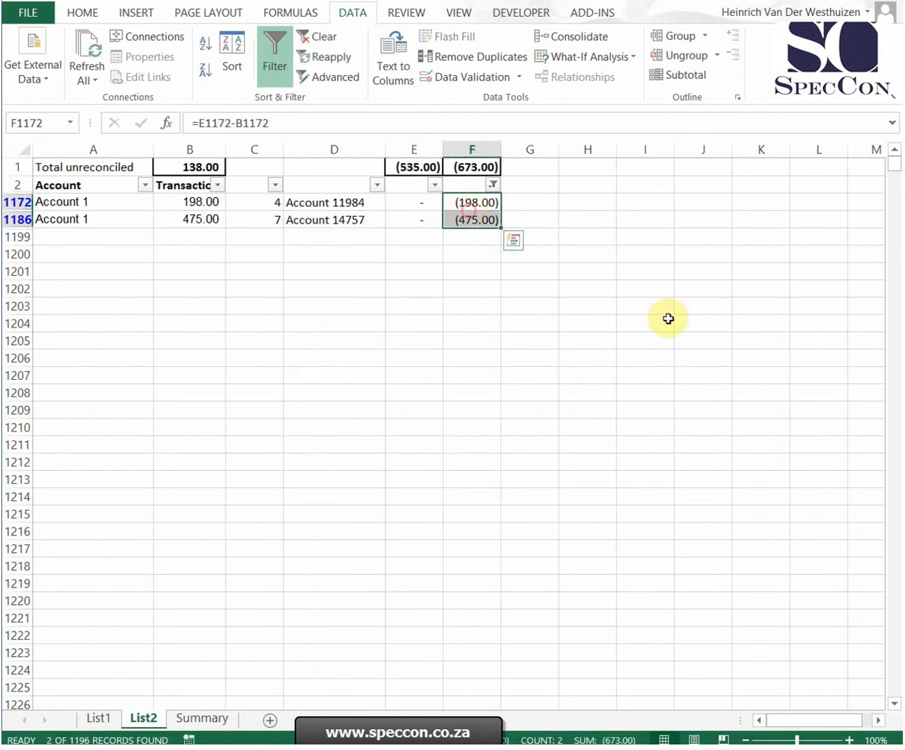
left_click(202, 718)
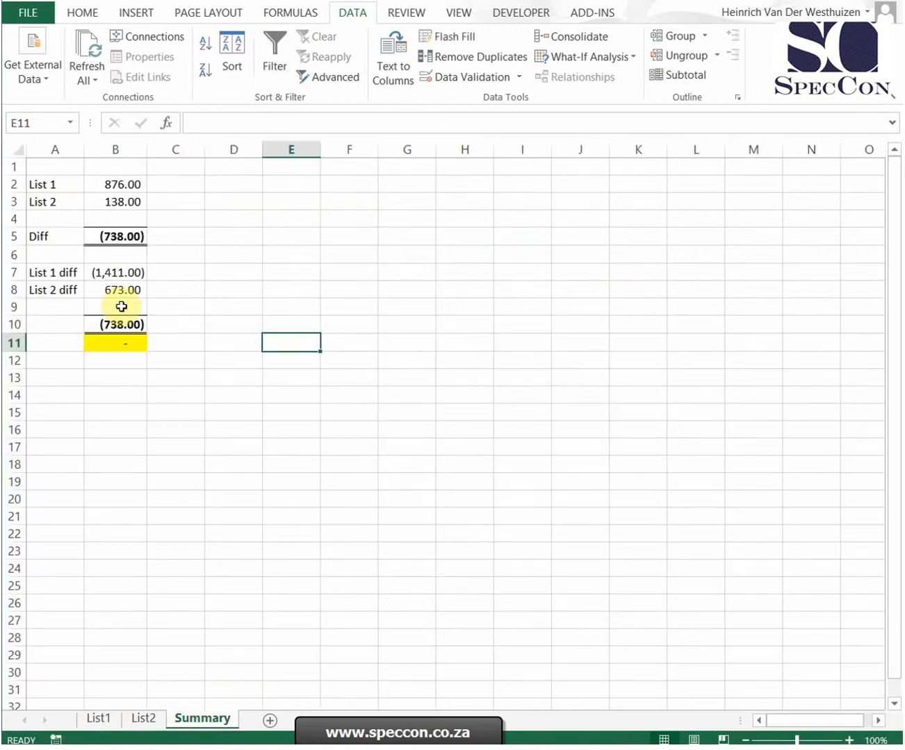
left_click(98, 719)
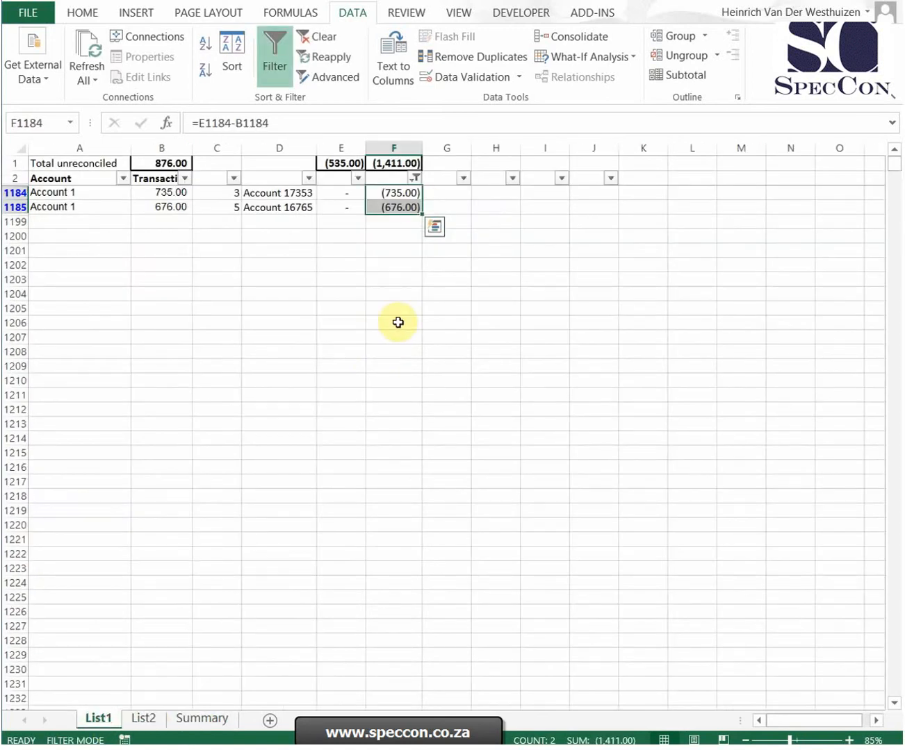
left_click(142, 718)
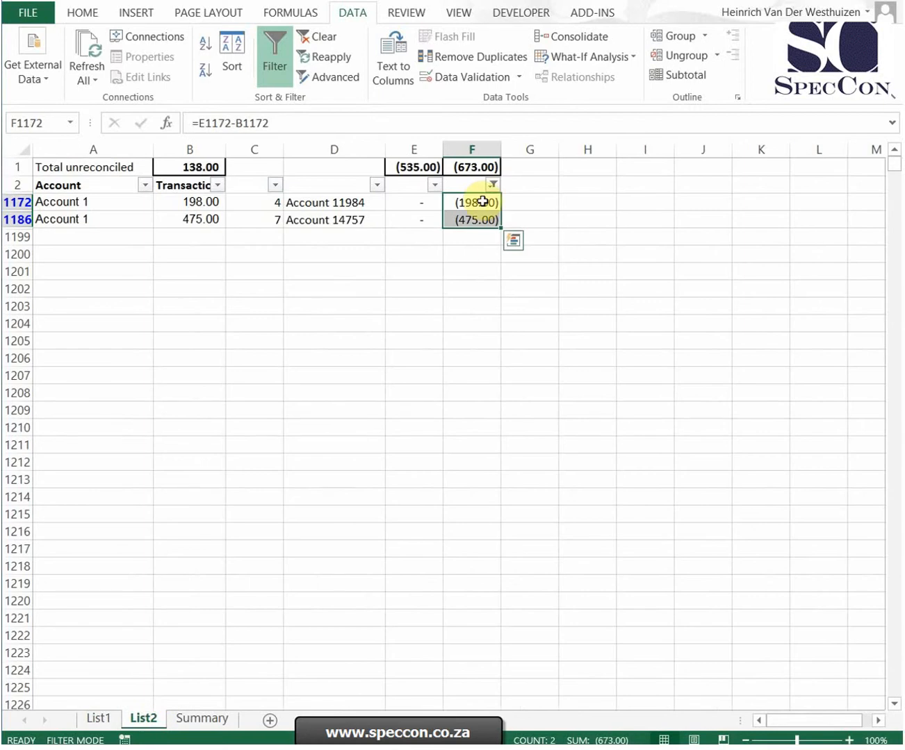
mouse_move(487, 319)
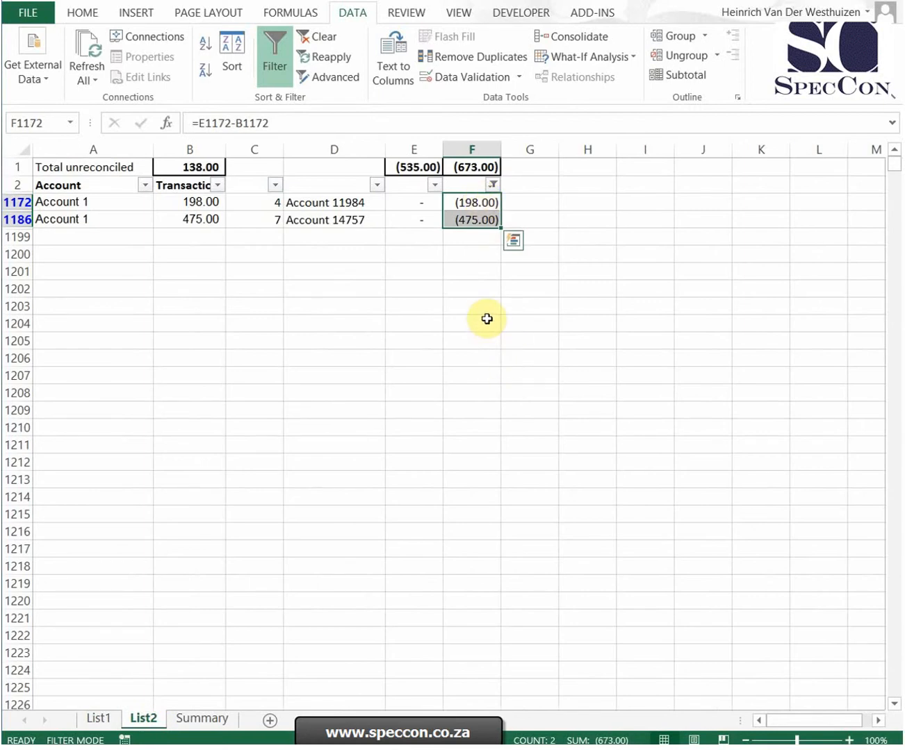
mouse_move(268, 213)
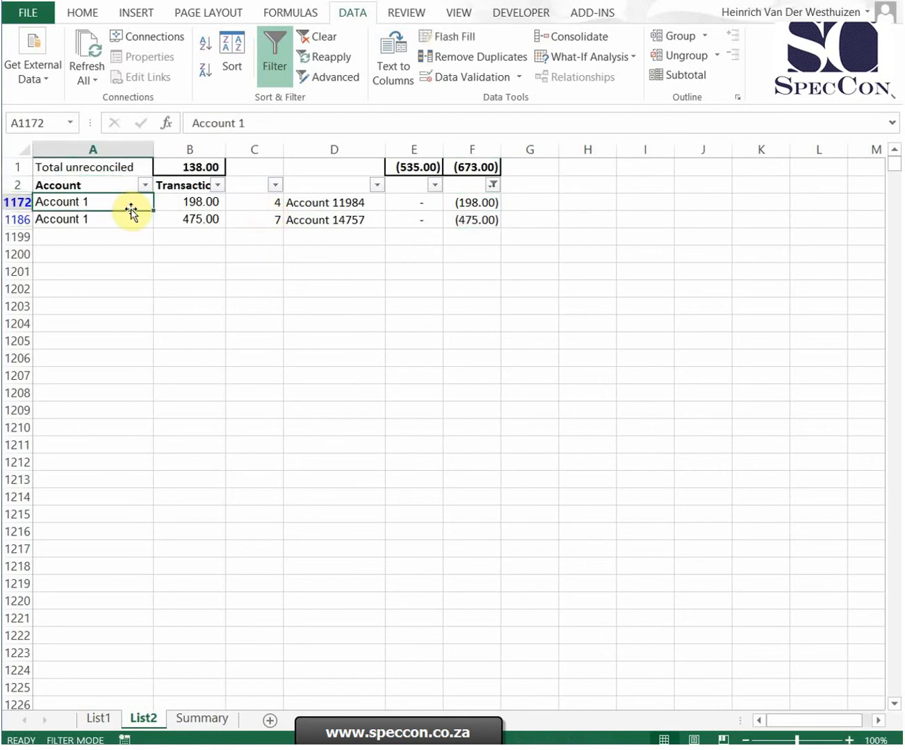
Review the COUNTIF occurrence-count helper cells on the first unmatched List2 row
left_click(253, 202)
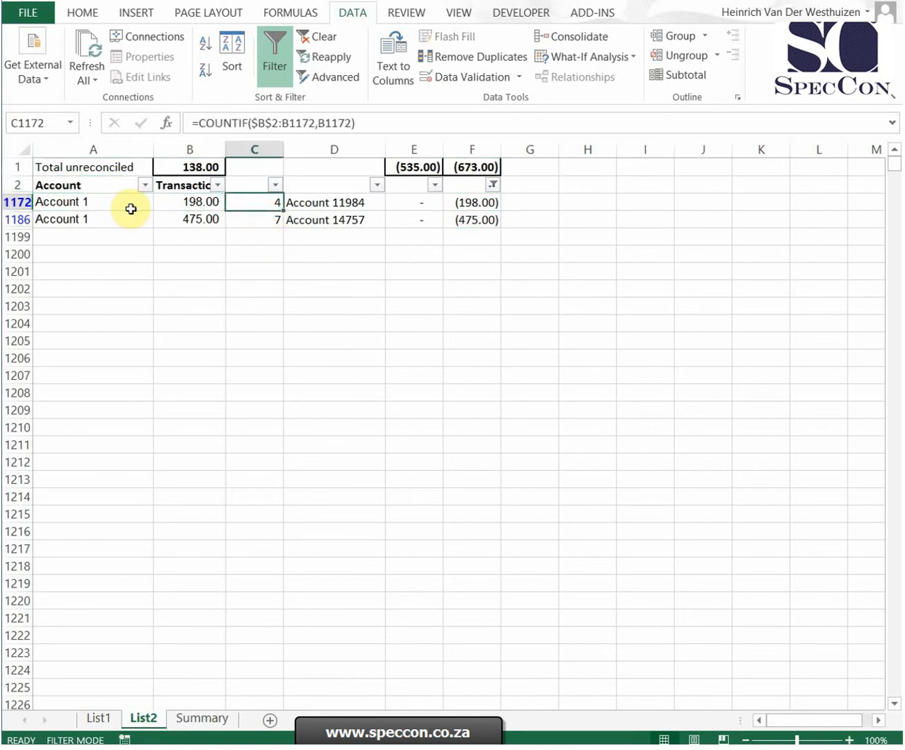
left_click(334, 202)
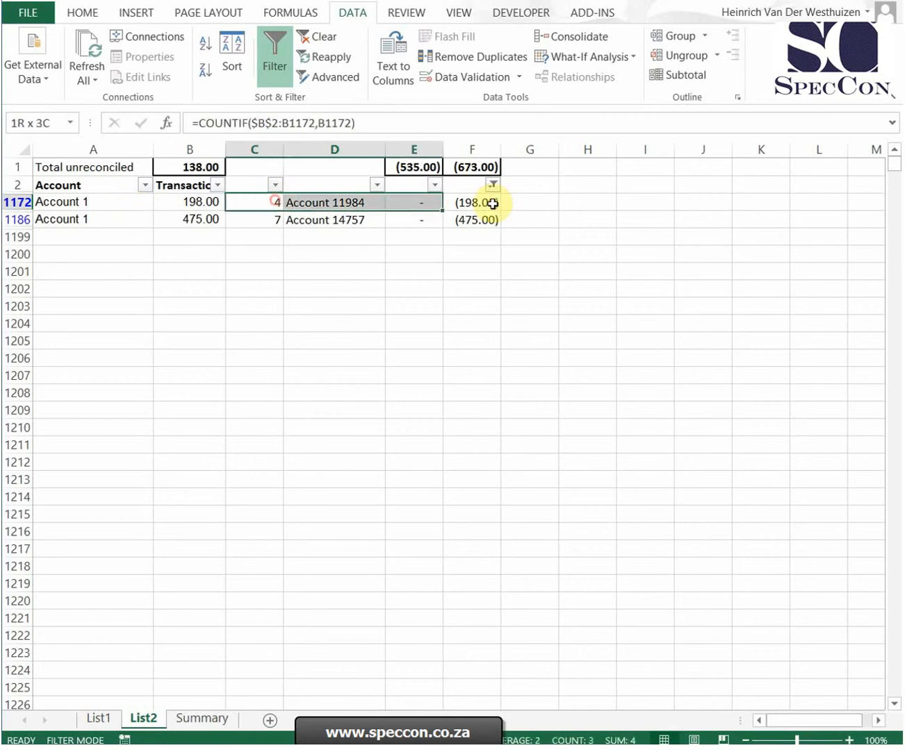
left_click(253, 203)
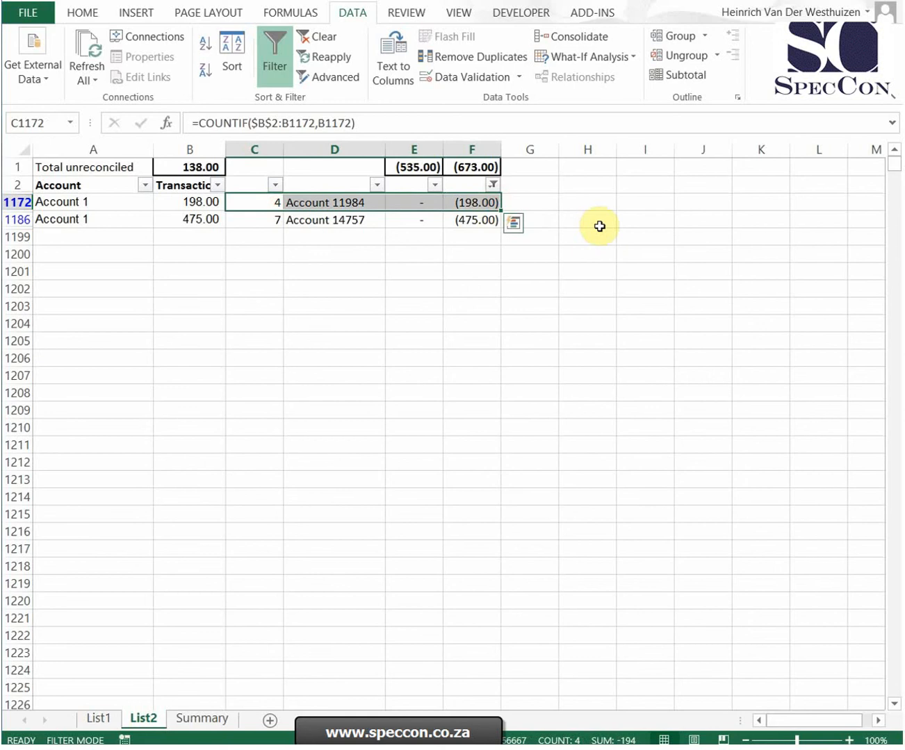
left_click(333, 202)
type("Year")
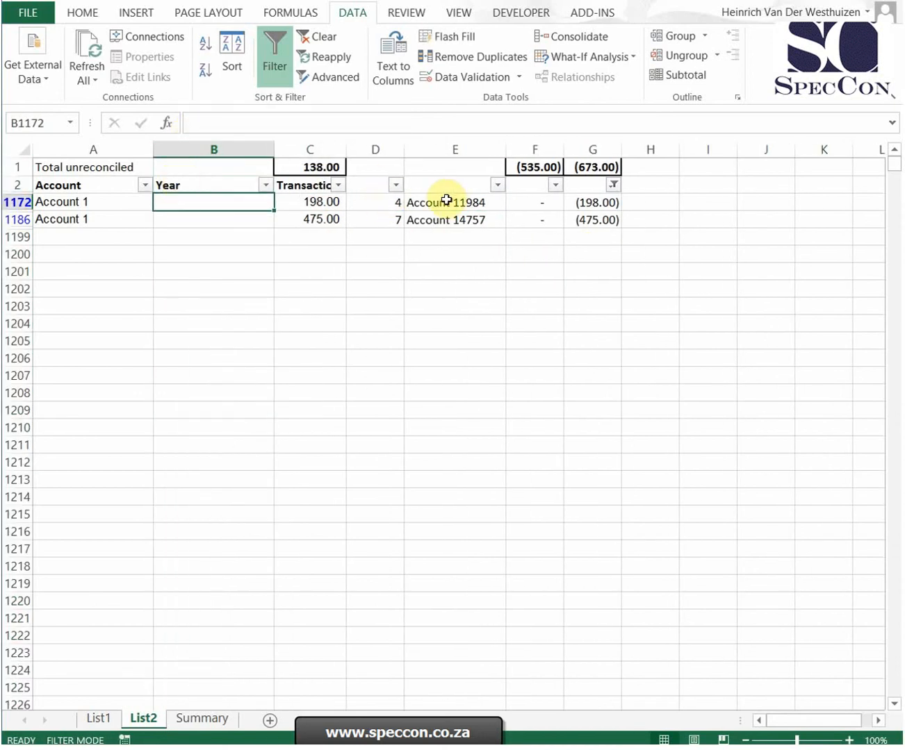
Clear the filter, enter 2012 in B3, and begin appending the year to E3's key
left_click(456, 203)
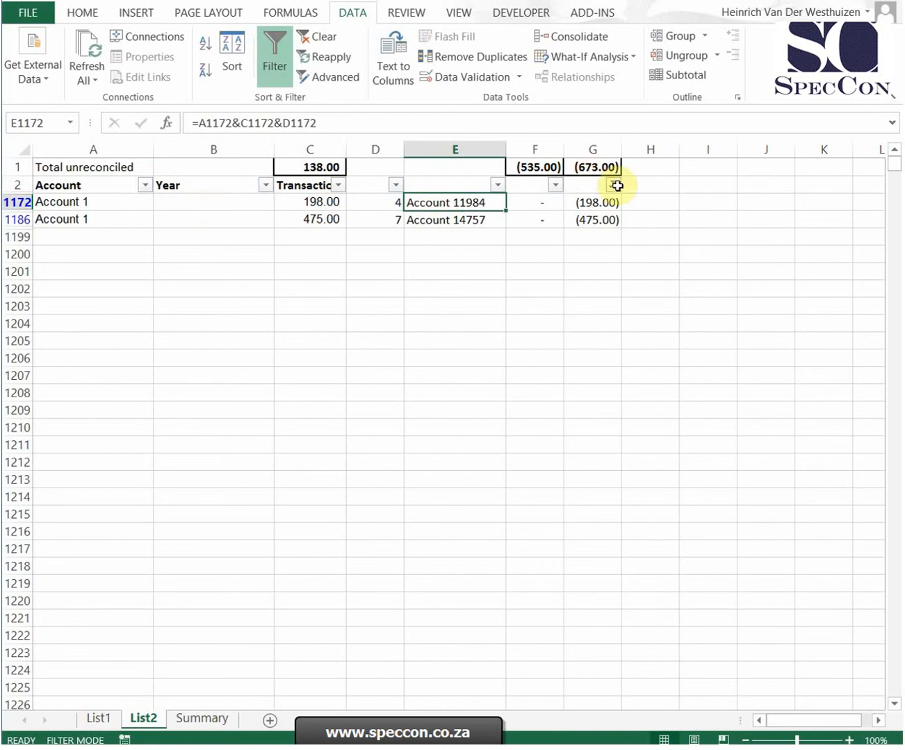
left_click(317, 37)
type("201")
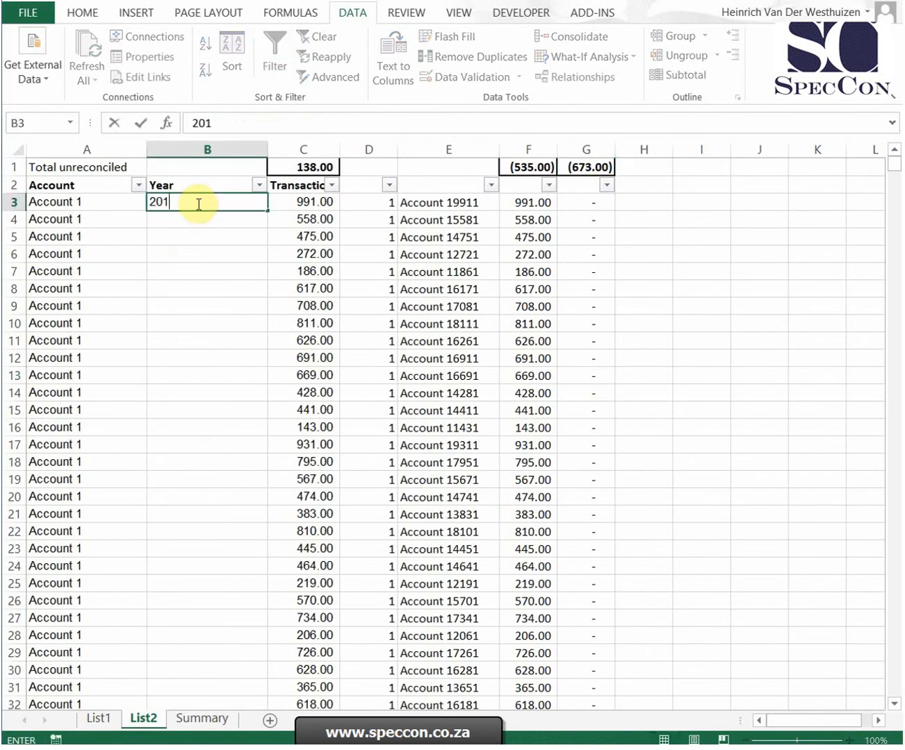
key("Return")
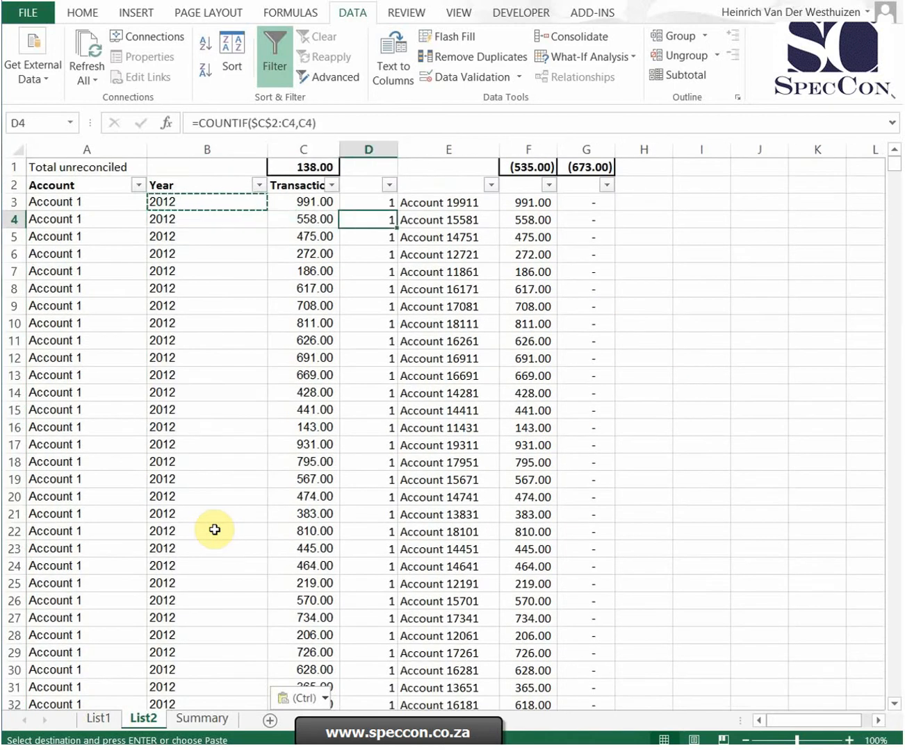
left_click(448, 202)
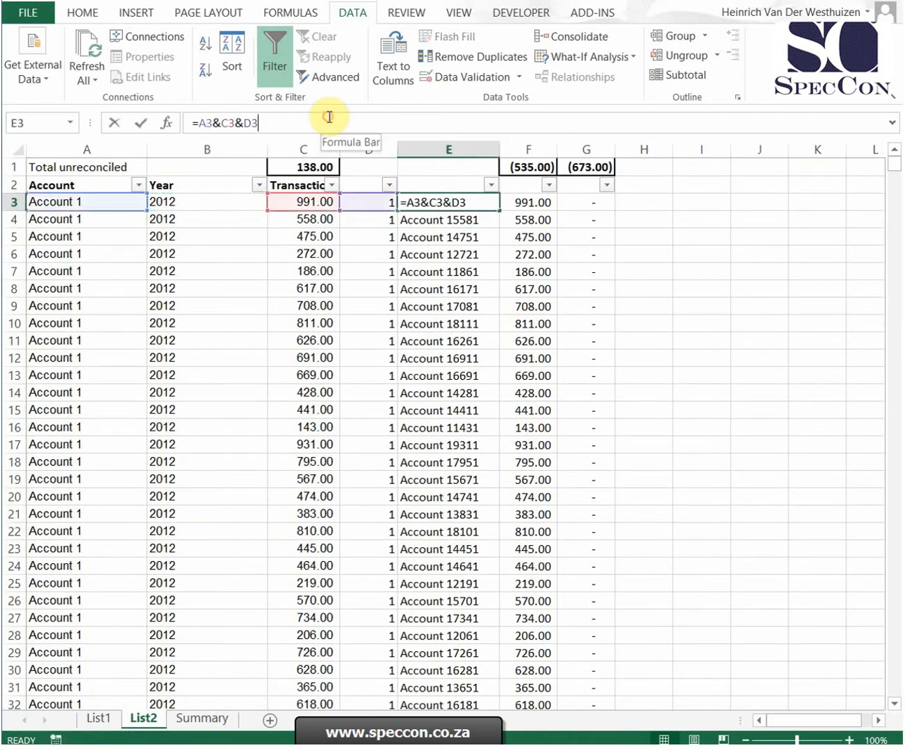
type("&B3")
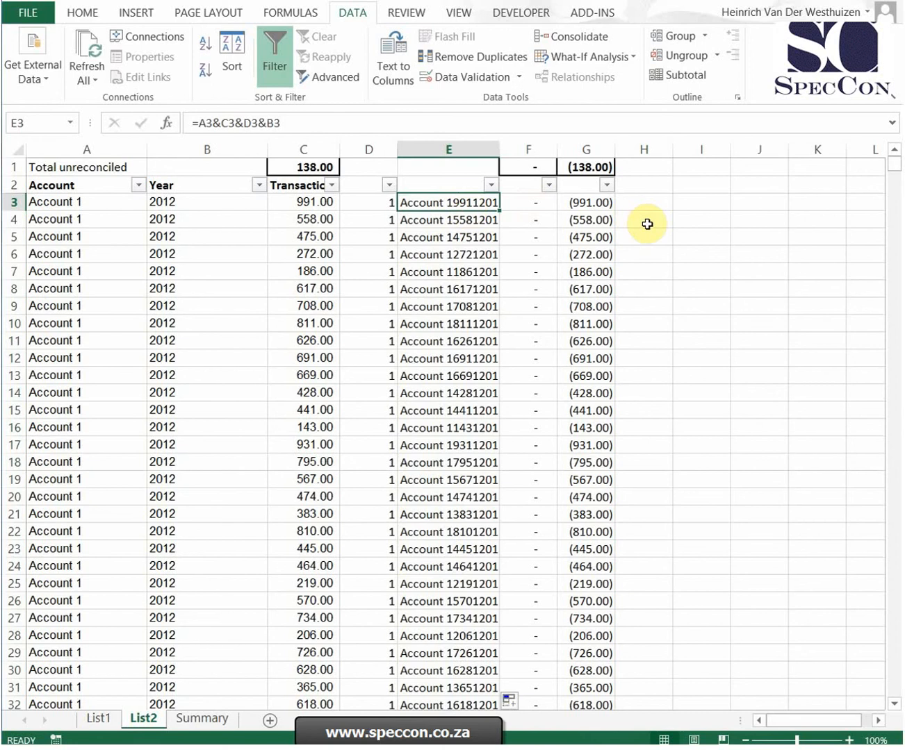
mouse_move(679, 209)
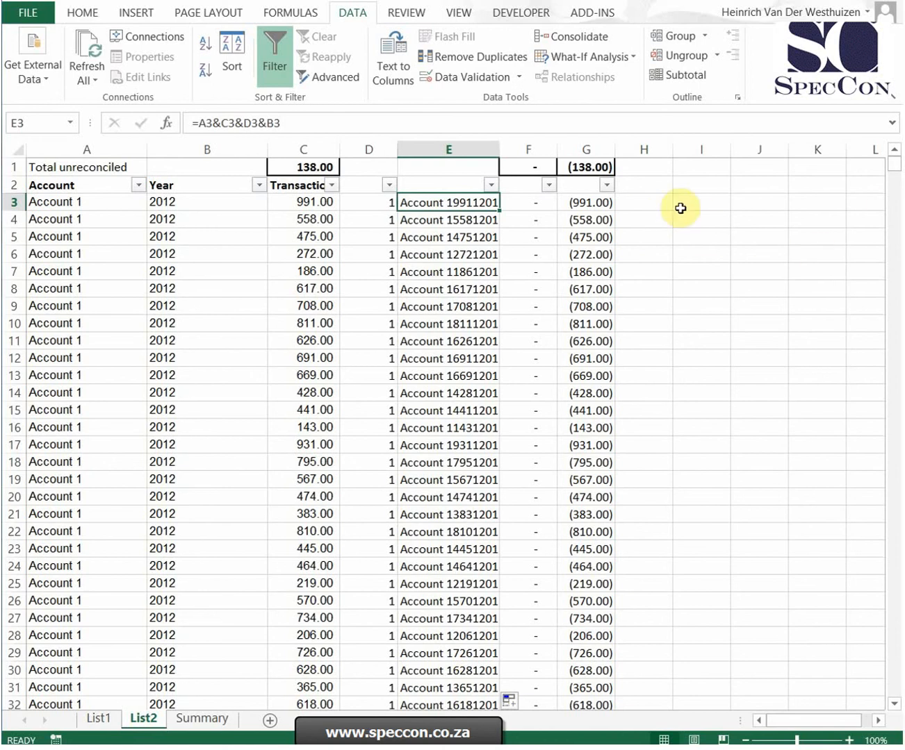
mouse_move(660, 202)
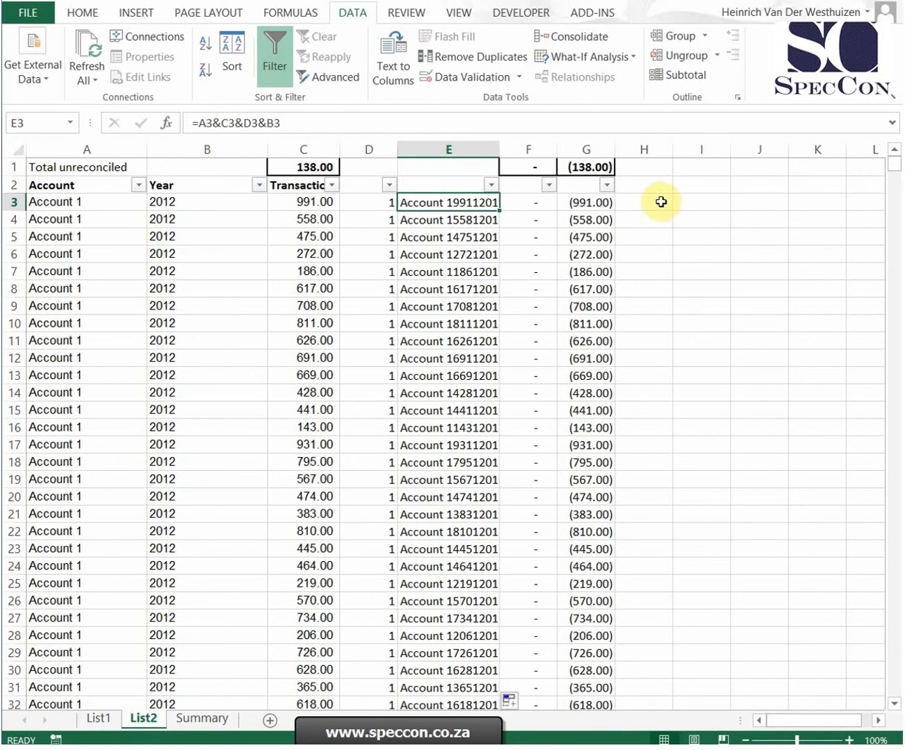